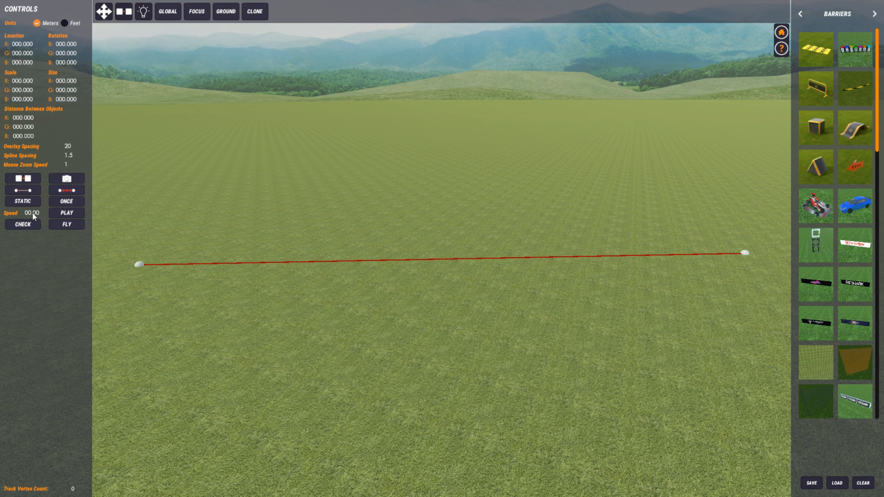
mouse_move(381, 372)
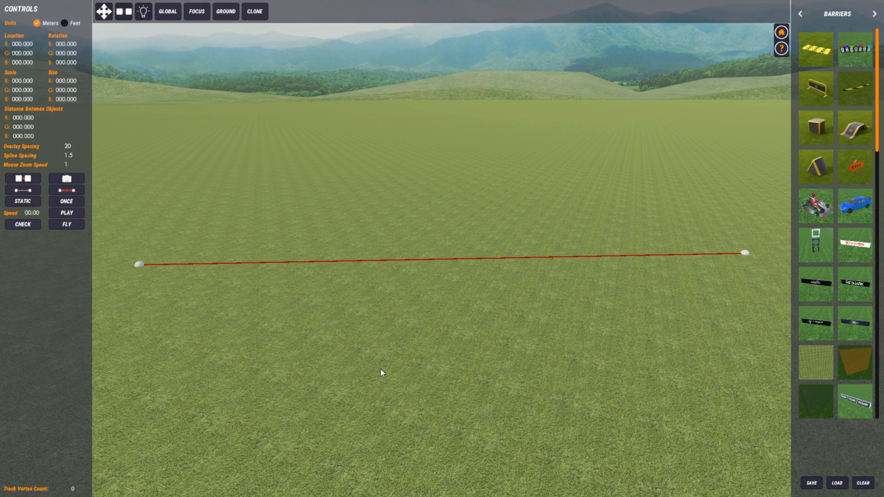
mouse_move(630, 337)
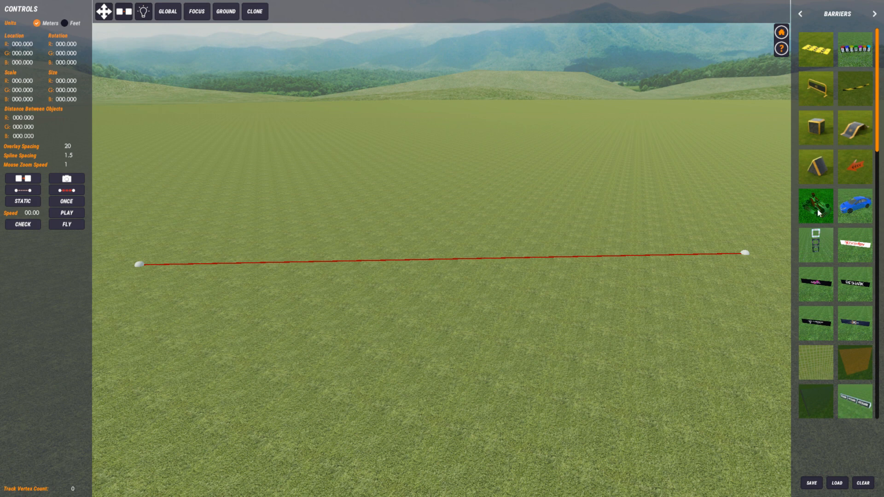
mouse_move(339, 277)
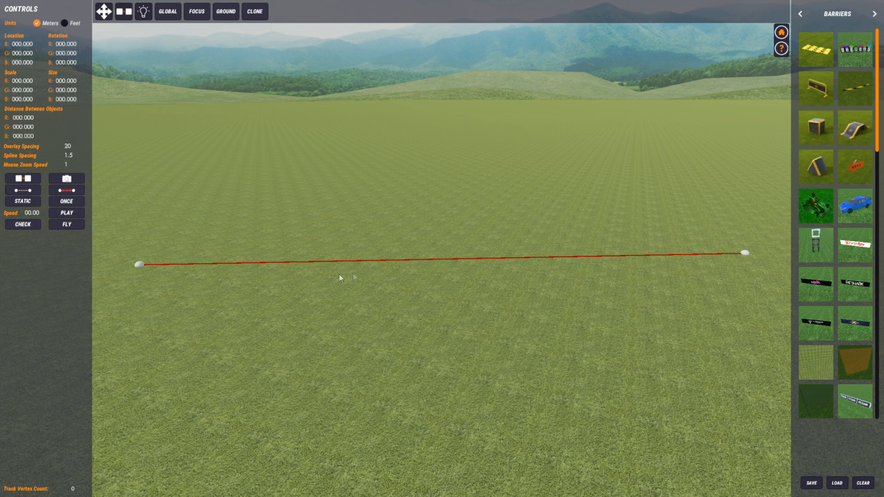
mouse_move(190, 267)
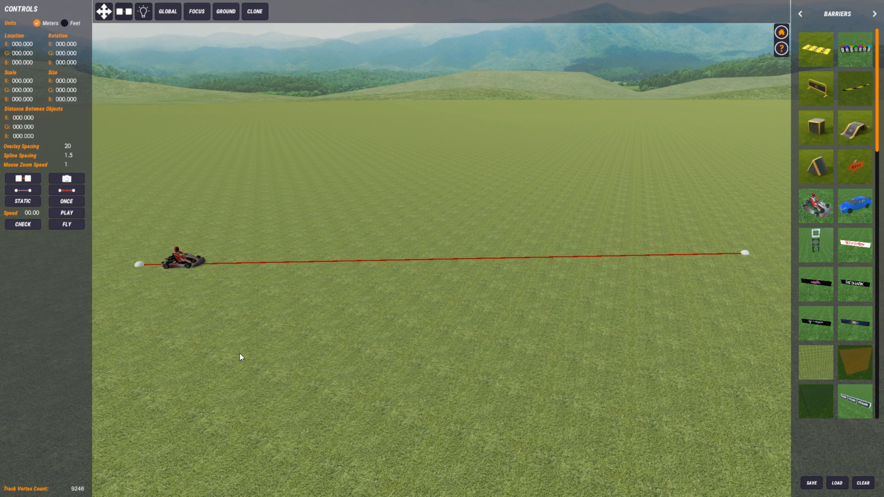
mouse_move(187, 263)
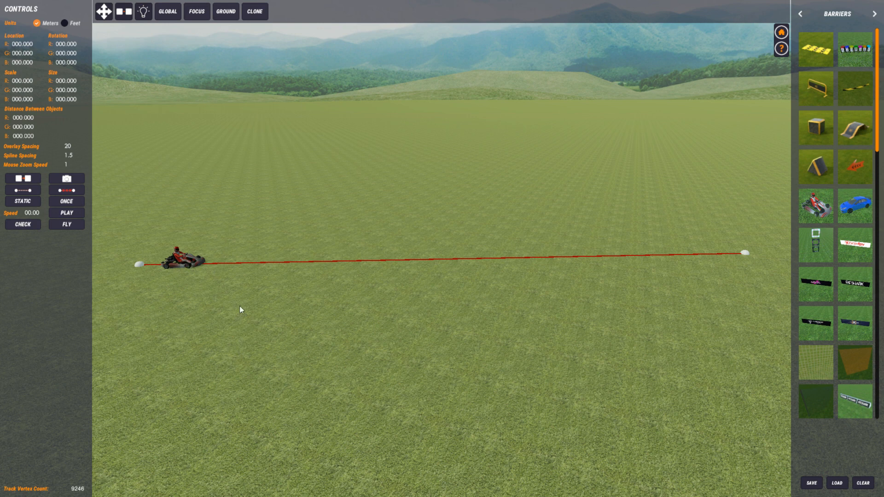
mouse_move(355, 262)
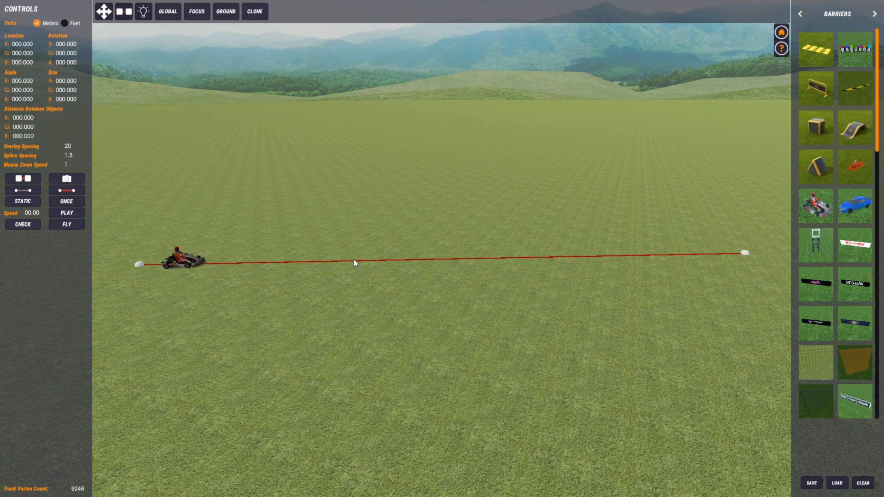
mouse_move(196, 264)
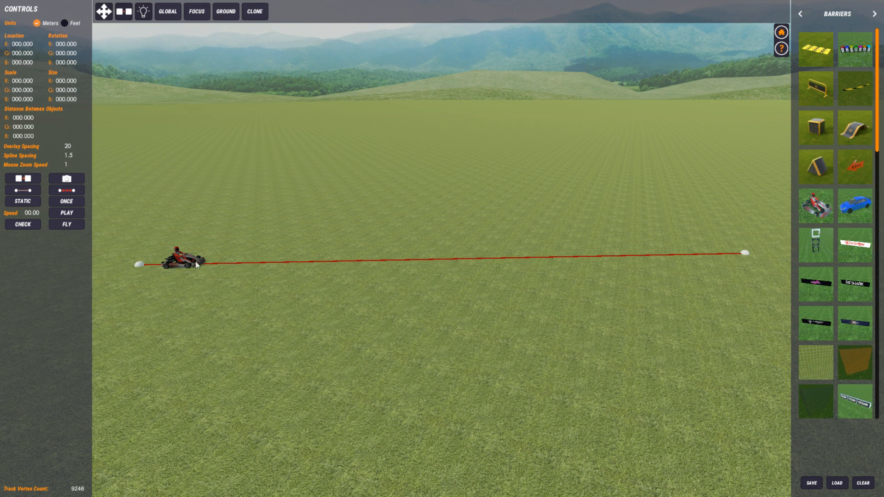
Step: Select the go-kart on the spline and switch it from STATIC to MOVING, looping at speed 7.2
left_click(180, 254)
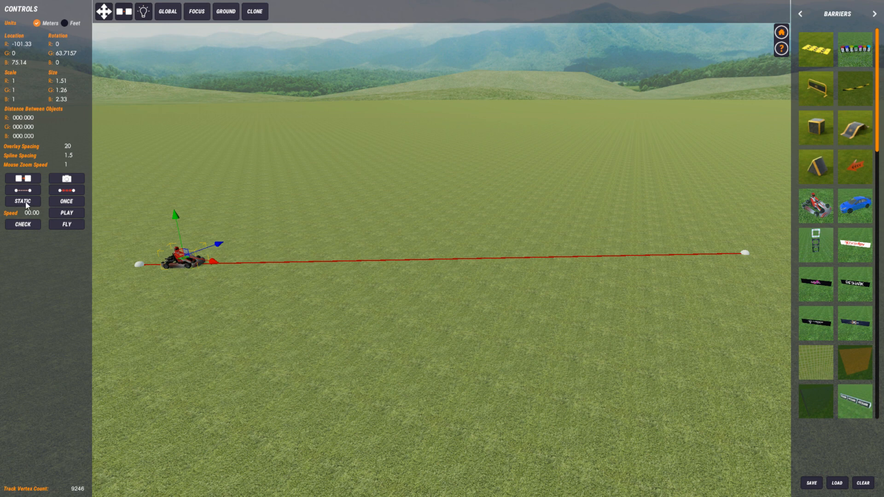
left_click(22, 202)
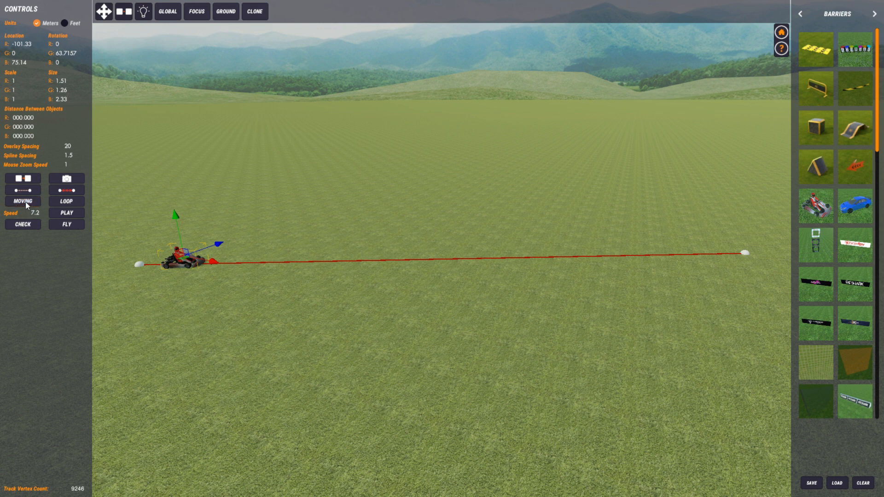
mouse_move(177, 293)
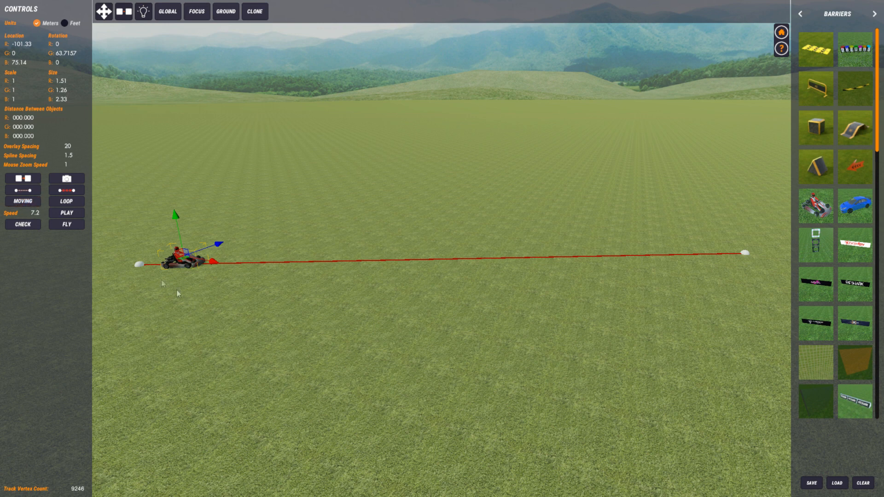
mouse_move(145, 237)
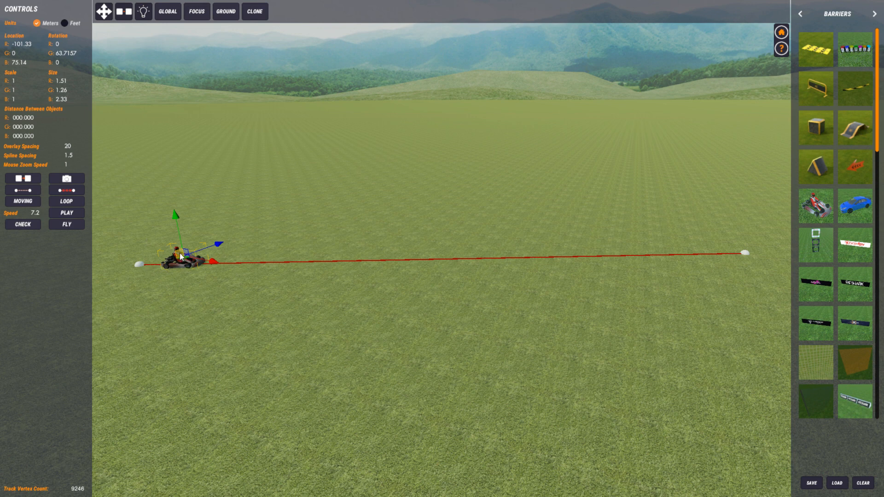
mouse_move(671, 274)
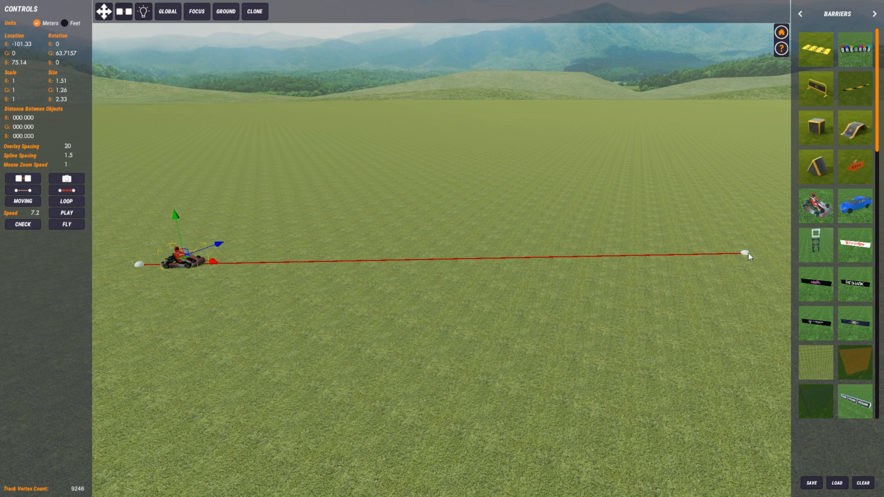
mouse_move(140, 268)
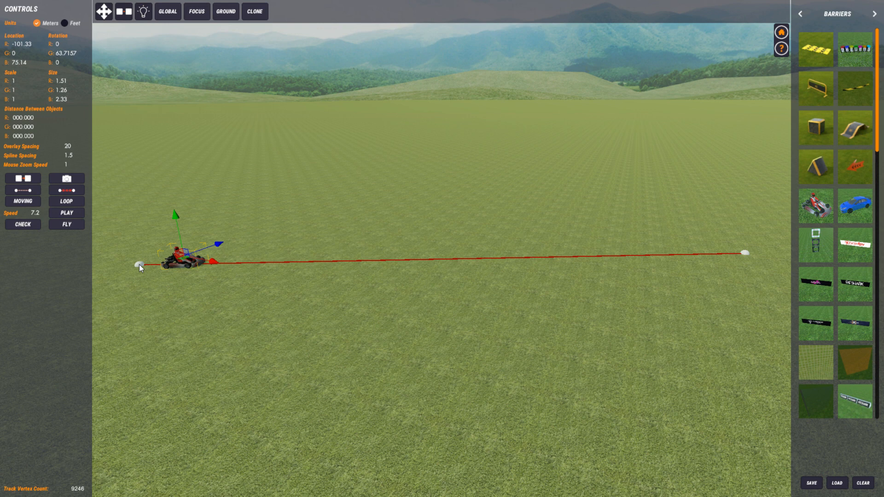
mouse_move(510, 261)
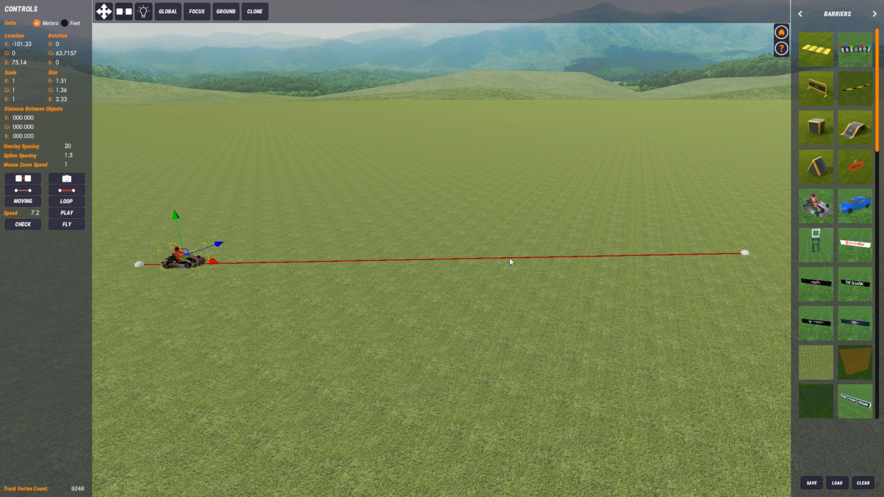
mouse_move(724, 255)
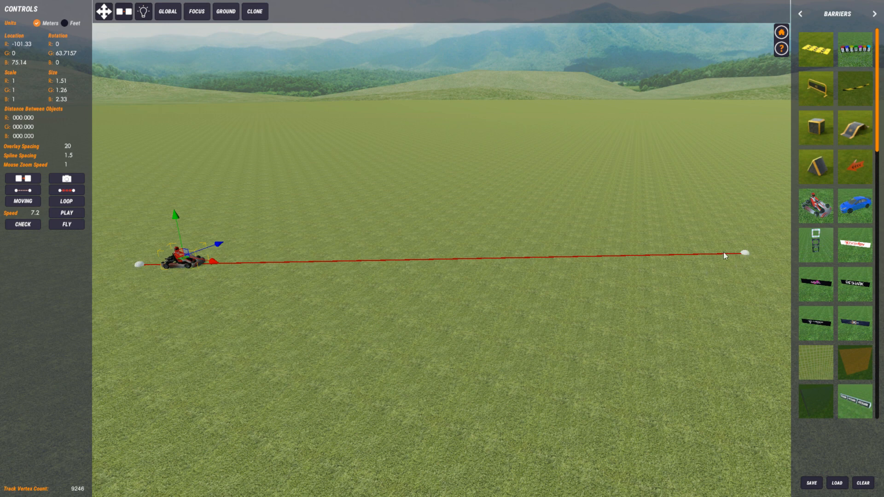
mouse_move(139, 265)
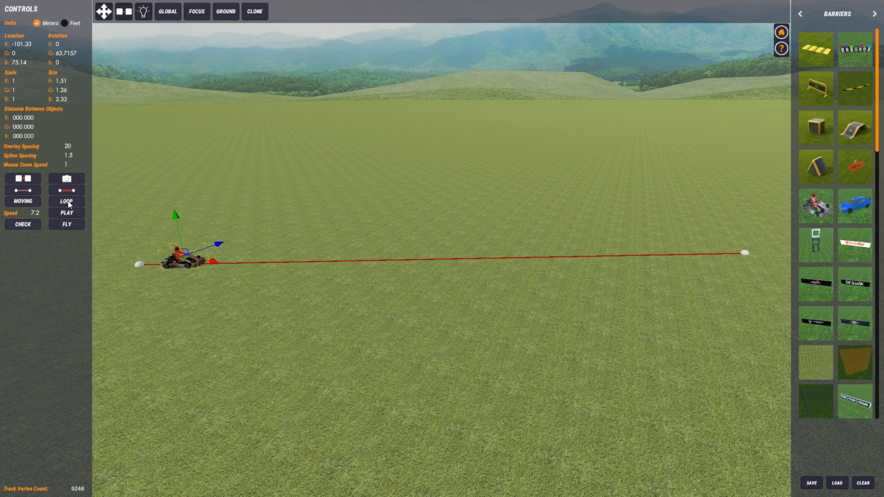
Step: Cycle the kart's run mode from LOOP through REVERSE to ONCE, keeping speed 7.2
left_click(66, 202)
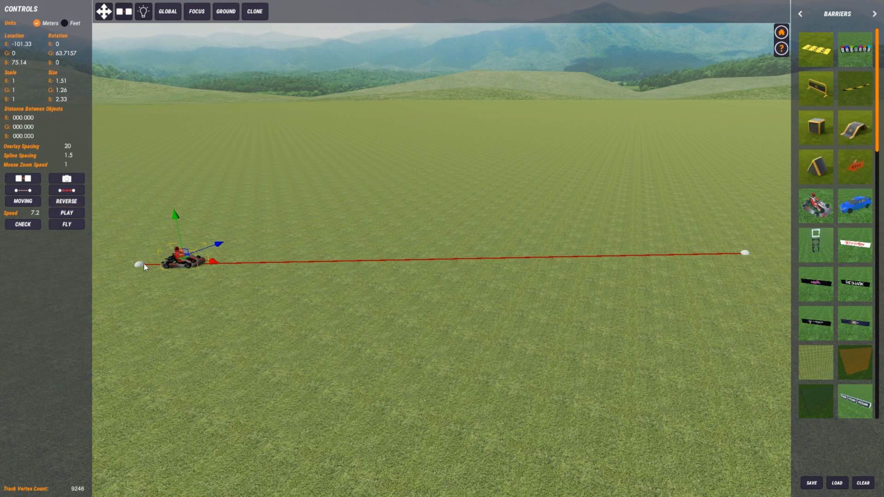
mouse_move(749, 258)
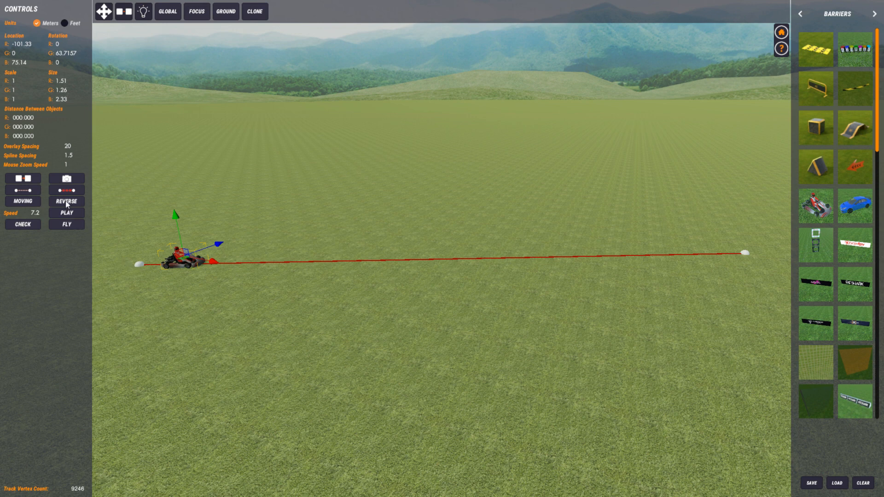
left_click(67, 202)
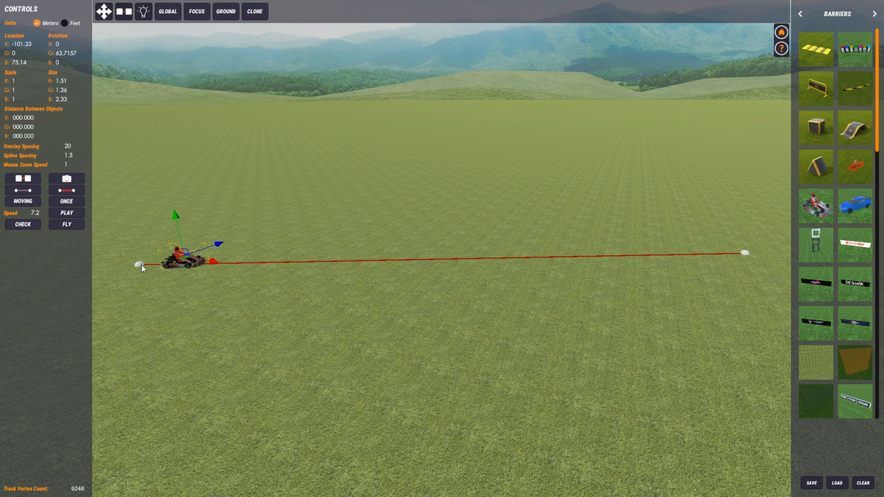
mouse_move(623, 265)
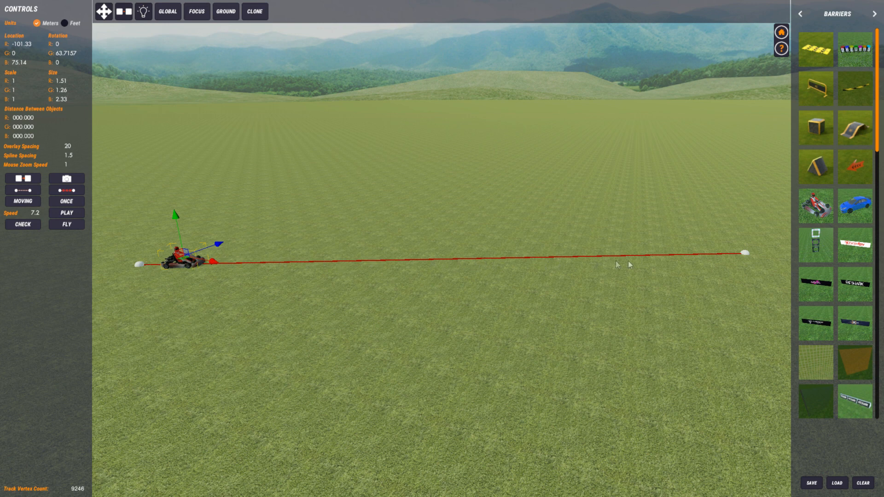
mouse_move(743, 254)
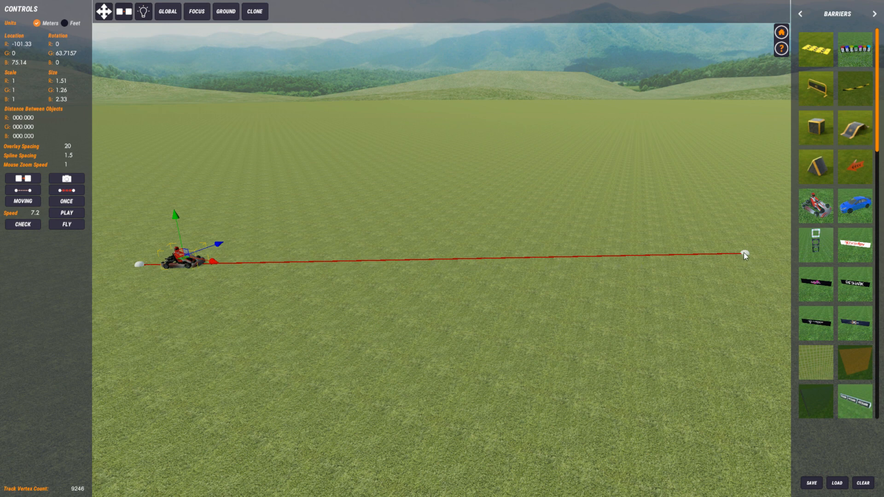
mouse_move(142, 266)
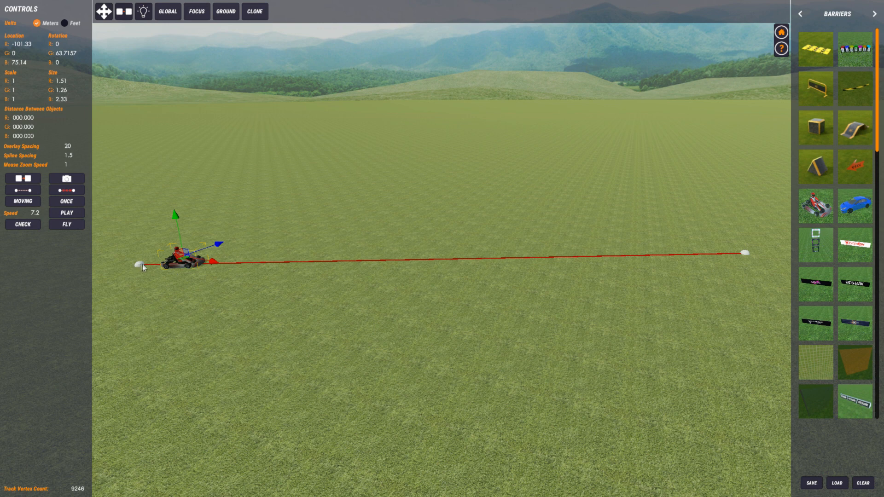
mouse_move(706, 262)
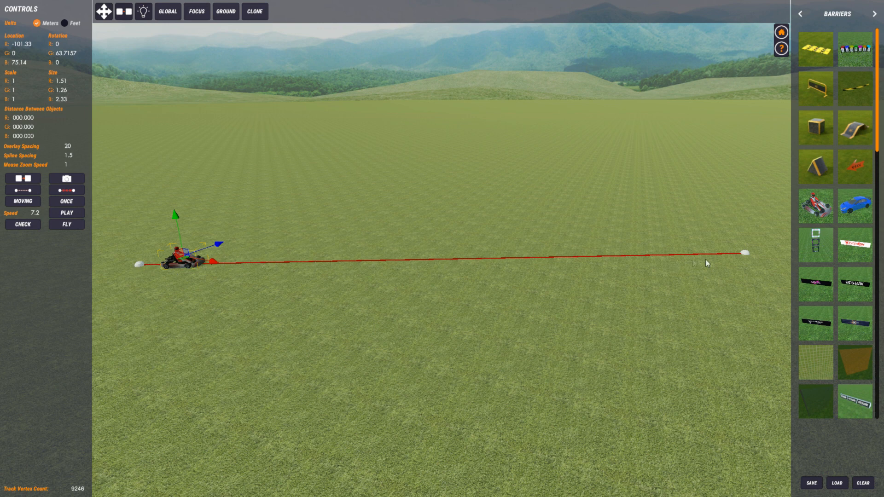
mouse_move(114, 235)
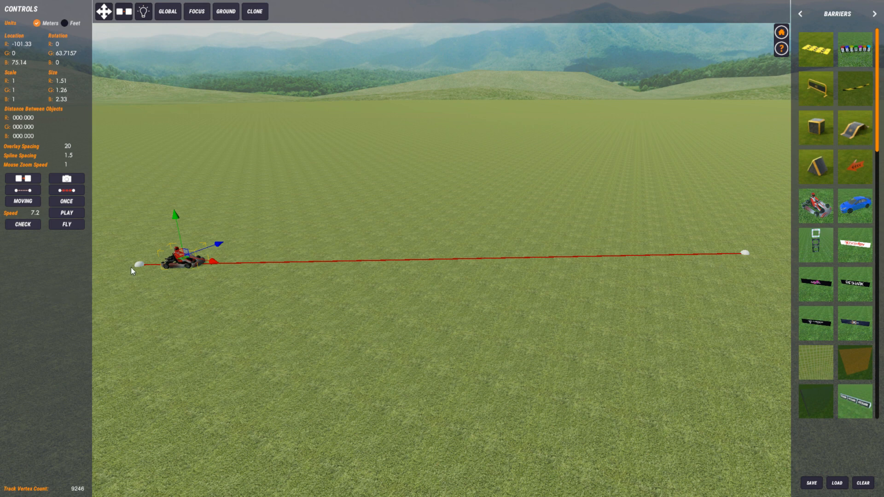
mouse_move(240, 258)
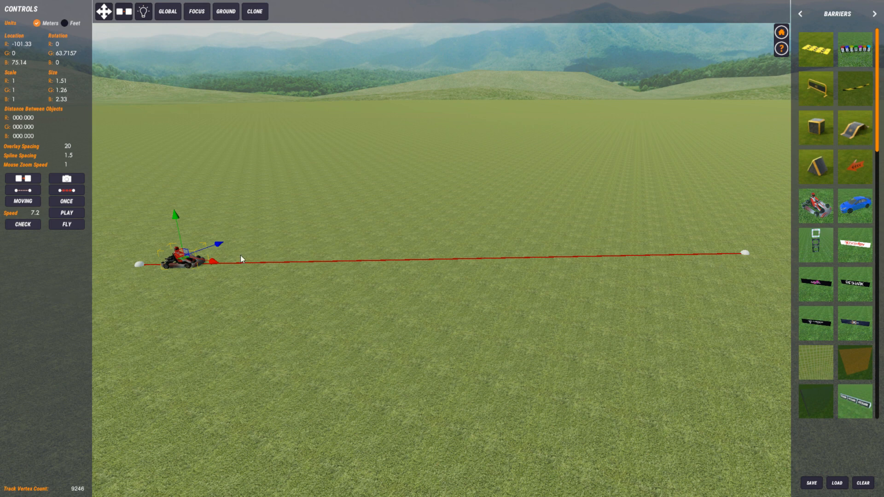
mouse_move(161, 250)
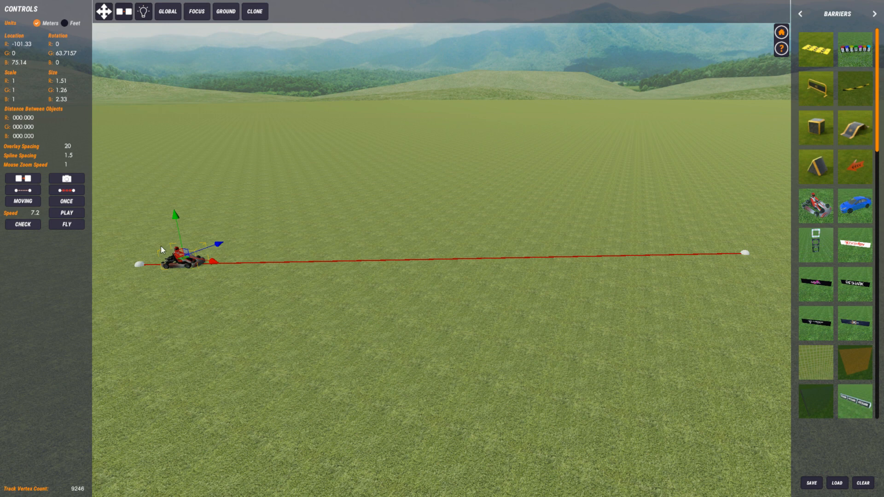
mouse_move(619, 254)
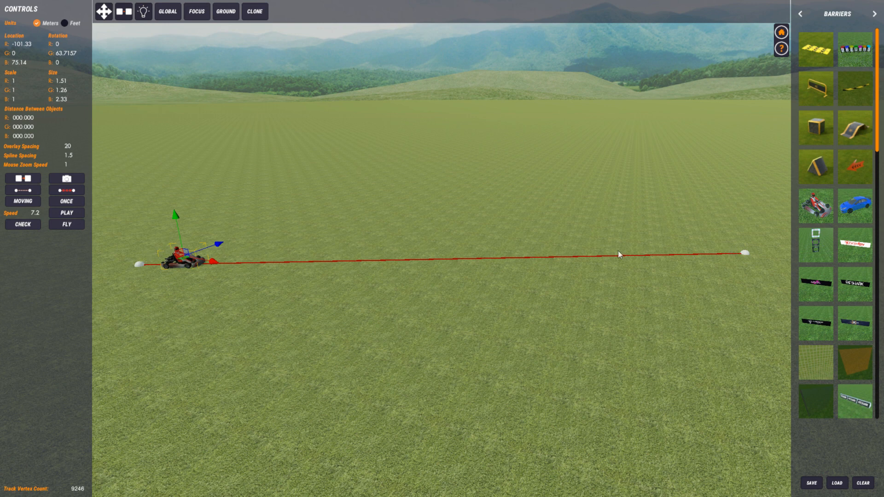
mouse_move(205, 314)
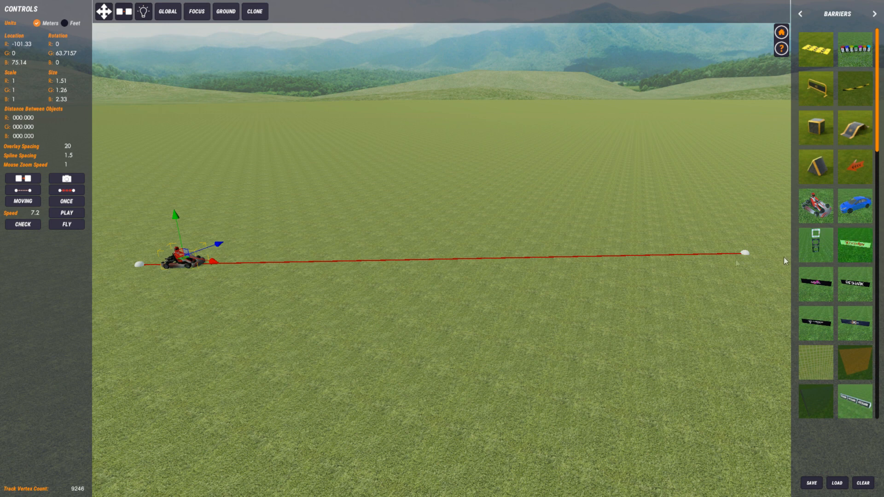
mouse_move(262, 359)
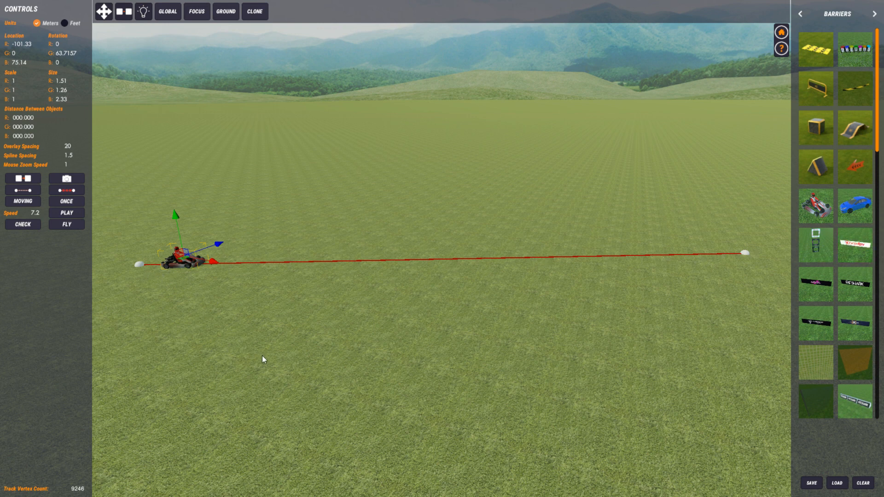
mouse_move(268, 360)
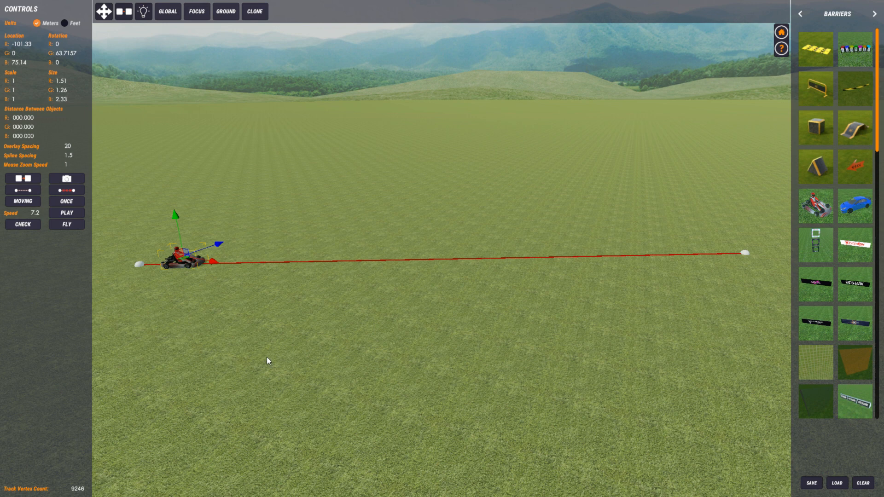
mouse_move(89, 242)
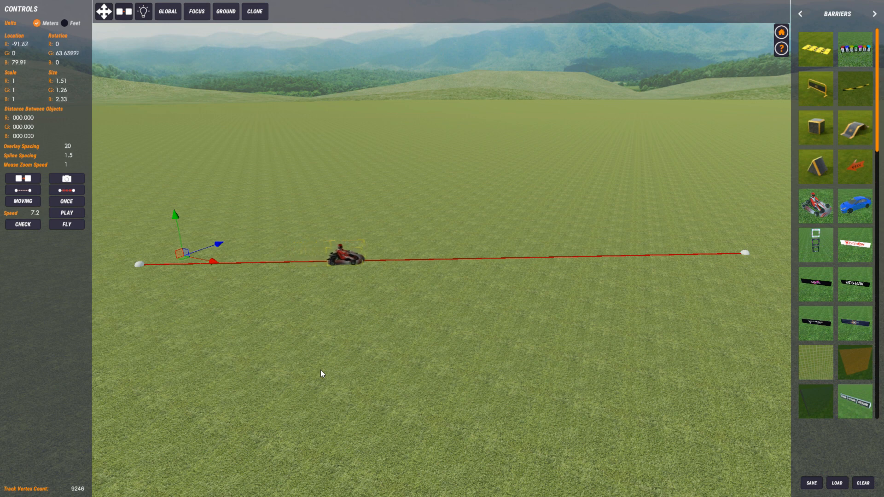
Step: Play the kart's single pass along the red spline at speed 7.2 until it stops at the left end
left_click_drag(343, 252, 403, 252)
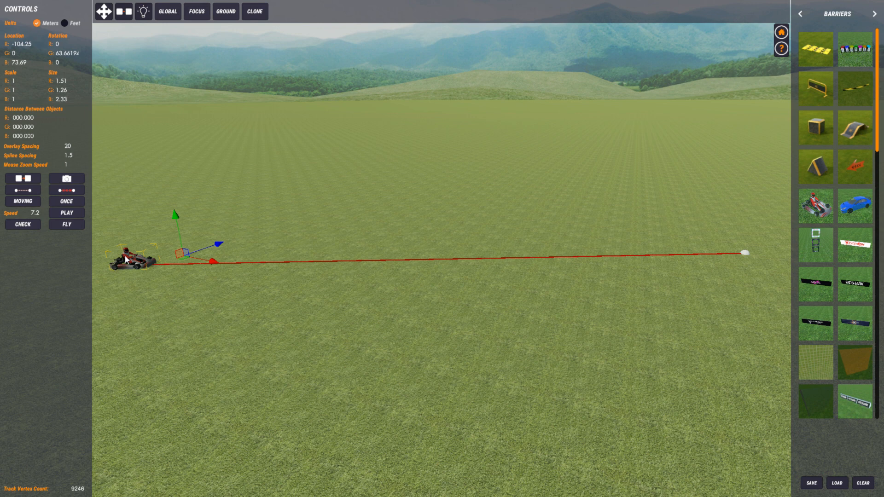
mouse_move(150, 267)
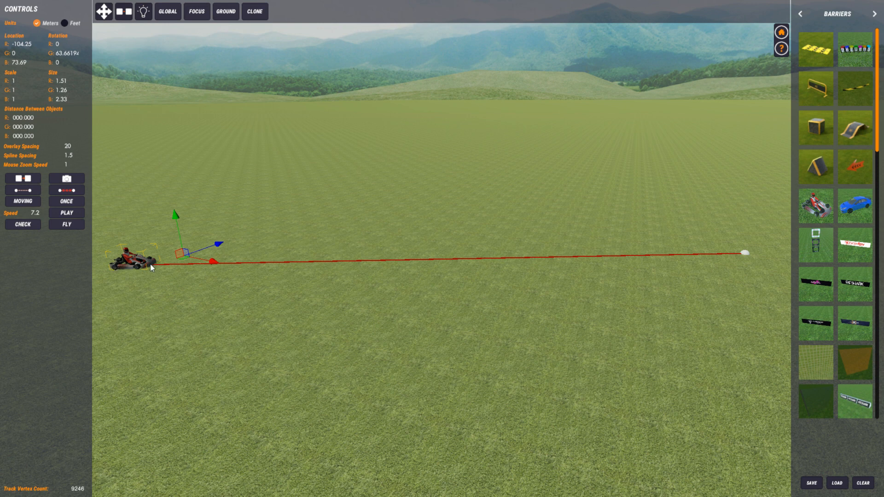
mouse_move(281, 260)
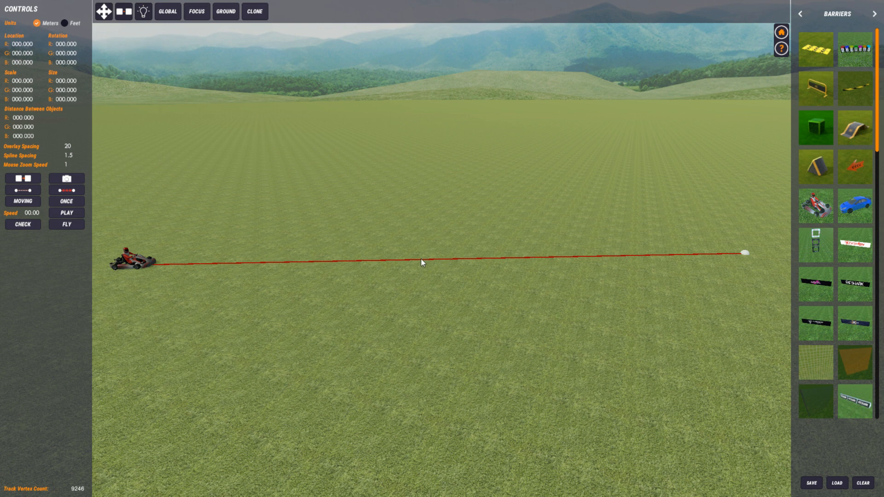
Step: Drop a black crate on the spline as a moving object in ONCE mode and run it to the left end
left_click(813, 127)
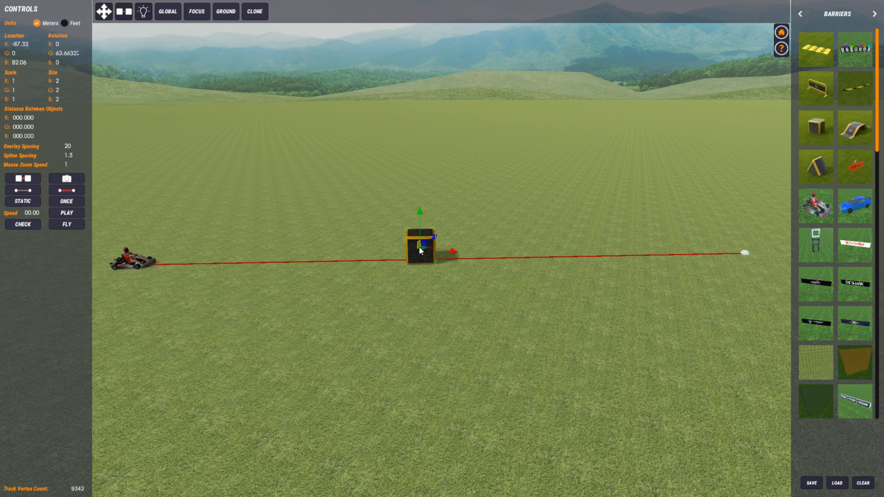
left_click(66, 213)
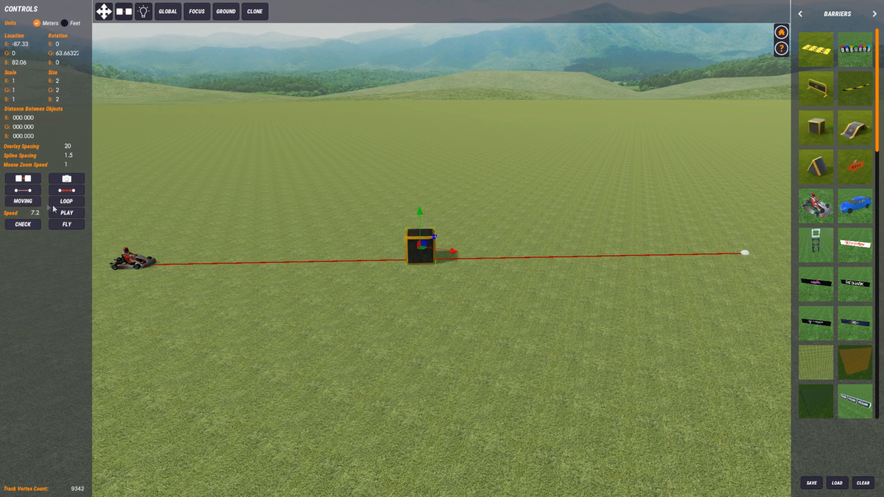
left_click(66, 201)
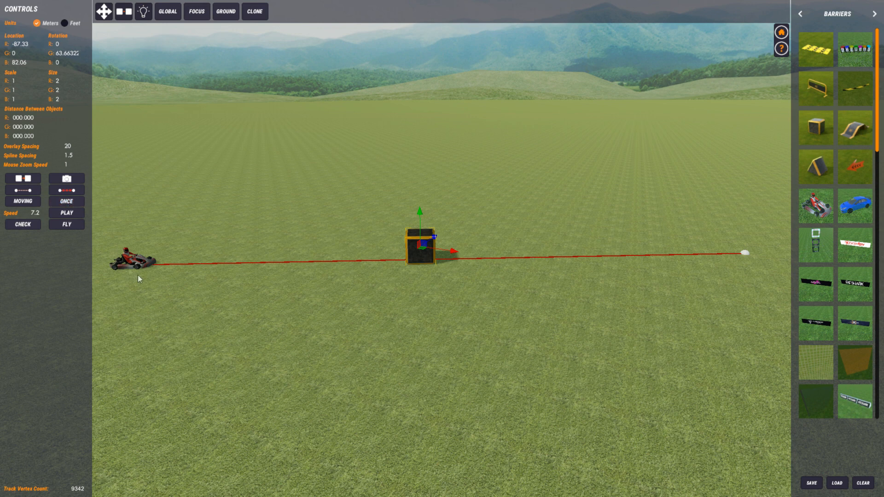
mouse_move(787, 190)
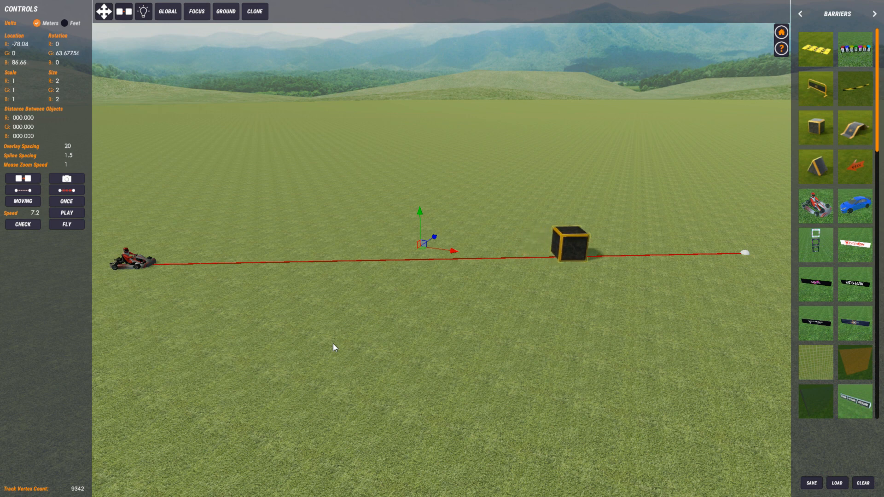
left_click_drag(569, 245, 626, 245)
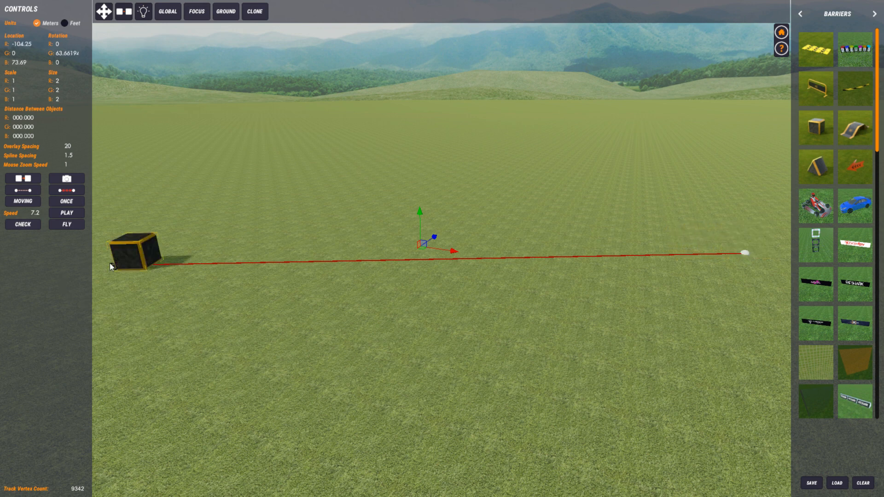
mouse_move(290, 337)
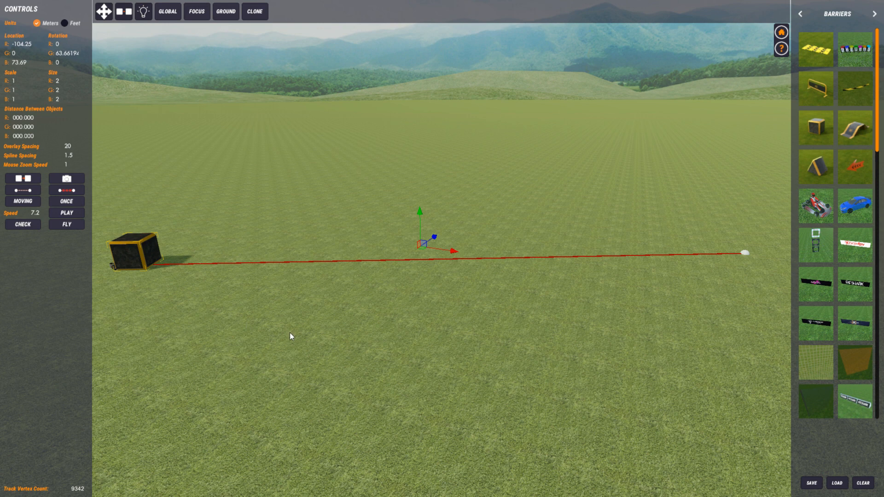
mouse_move(97, 272)
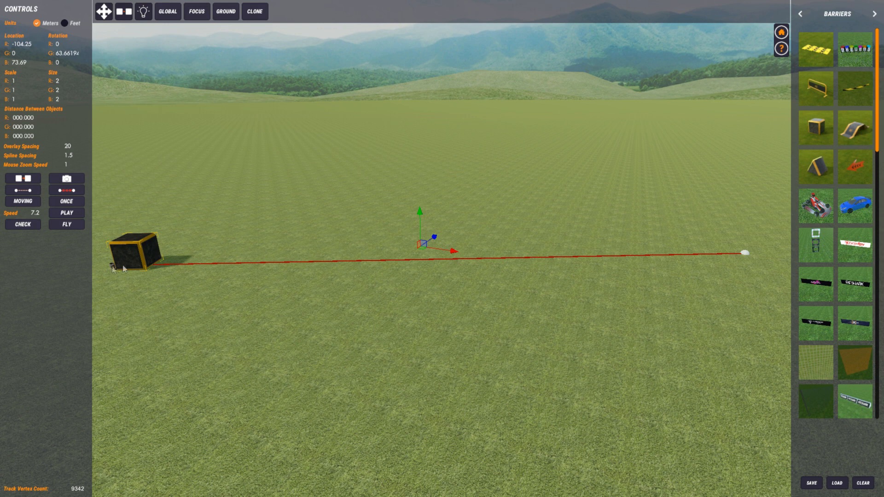
mouse_move(136, 260)
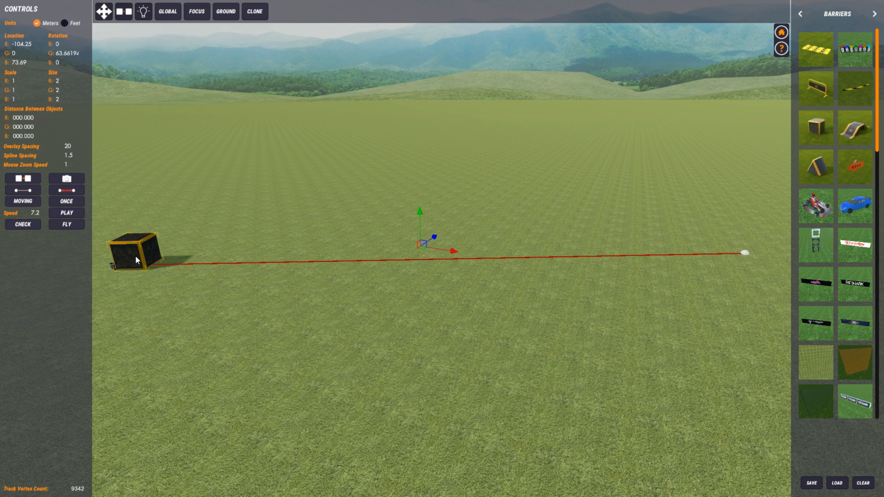
mouse_move(135, 266)
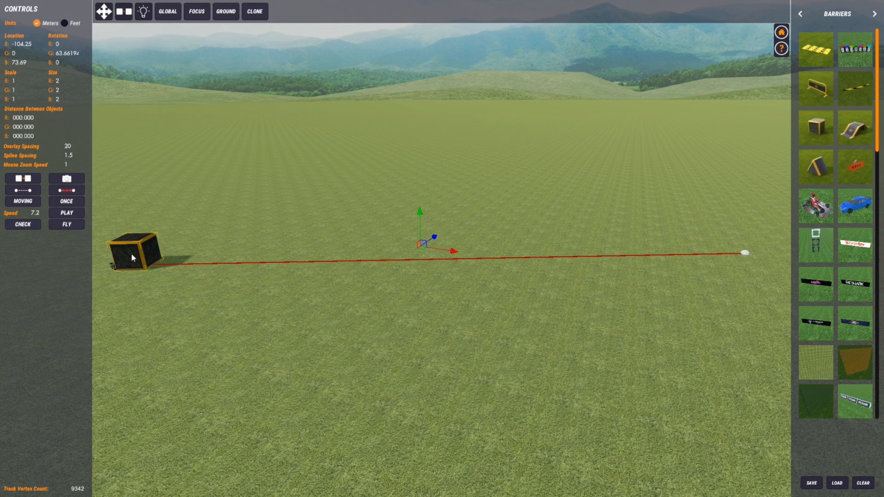
mouse_move(266, 313)
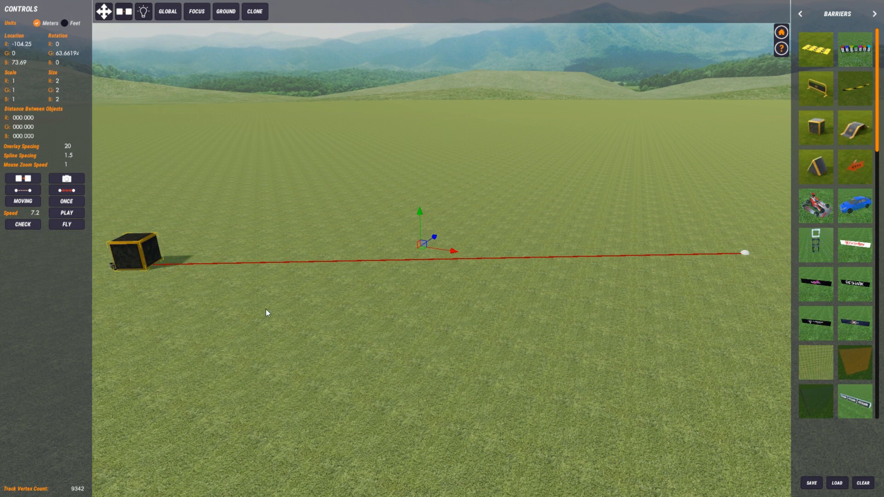
Step: Nudge the crate's spline offset so it starts just ahead of the kart at the left end
left_click(166, 11)
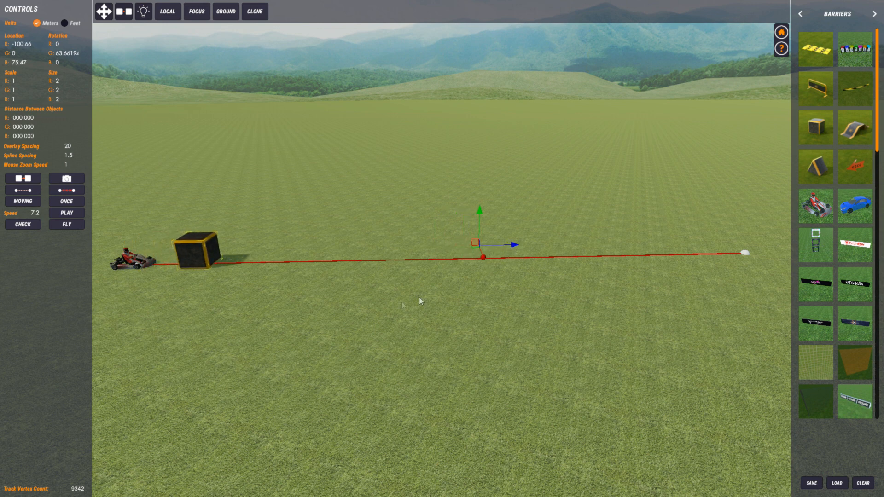
mouse_move(333, 322)
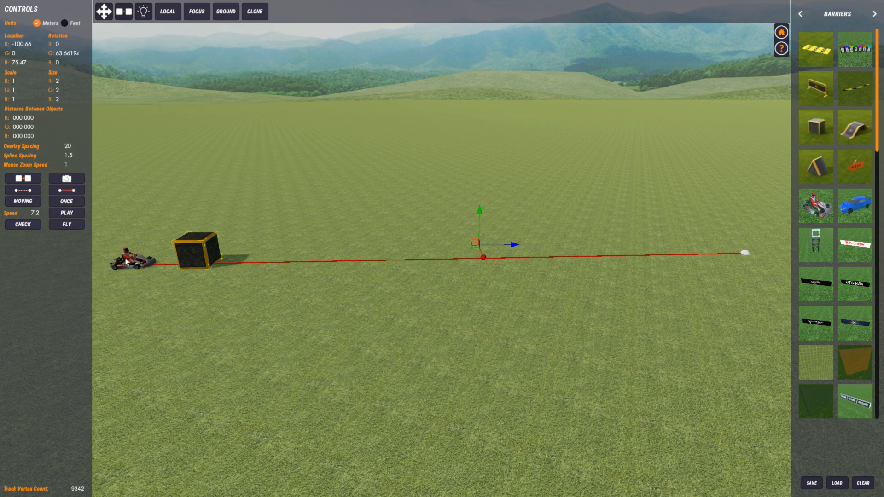
mouse_move(124, 264)
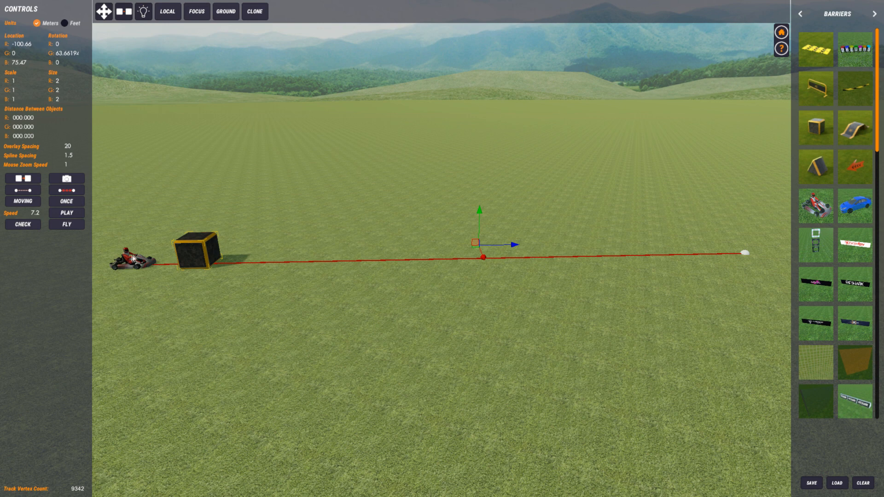
mouse_move(307, 258)
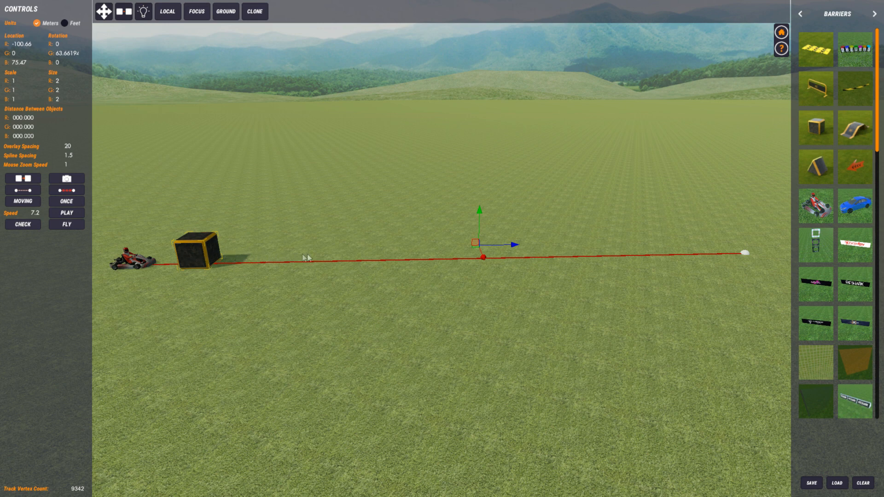
mouse_move(407, 250)
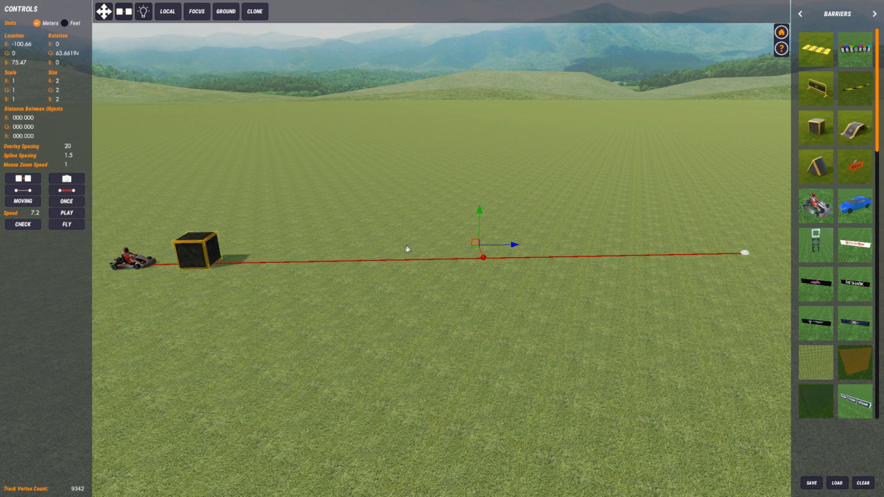
mouse_move(771, 243)
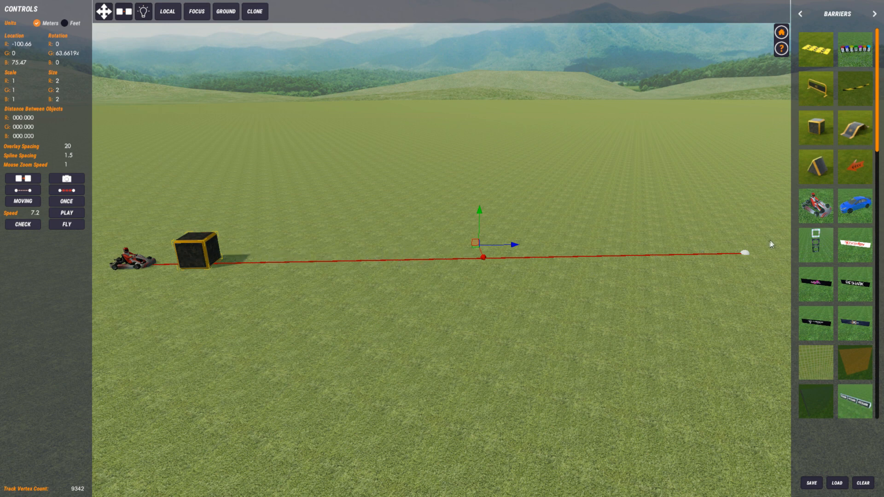
mouse_move(201, 254)
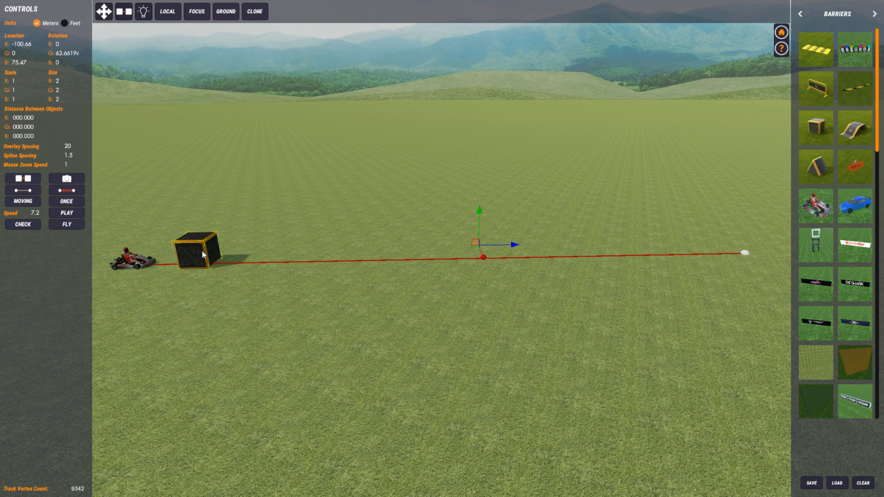
mouse_move(194, 253)
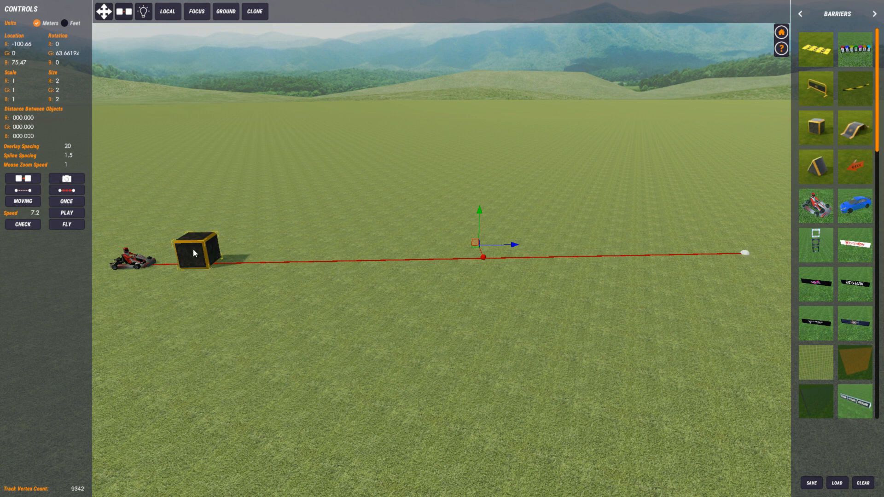
mouse_move(114, 270)
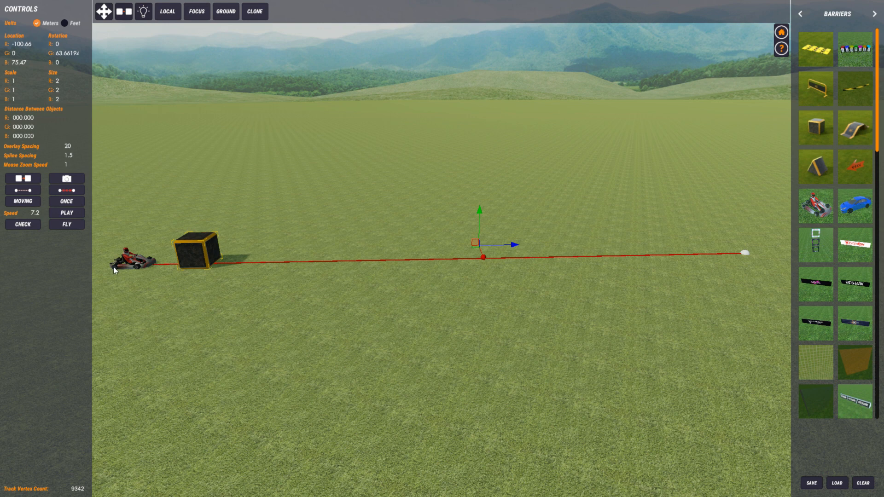
mouse_move(165, 265)
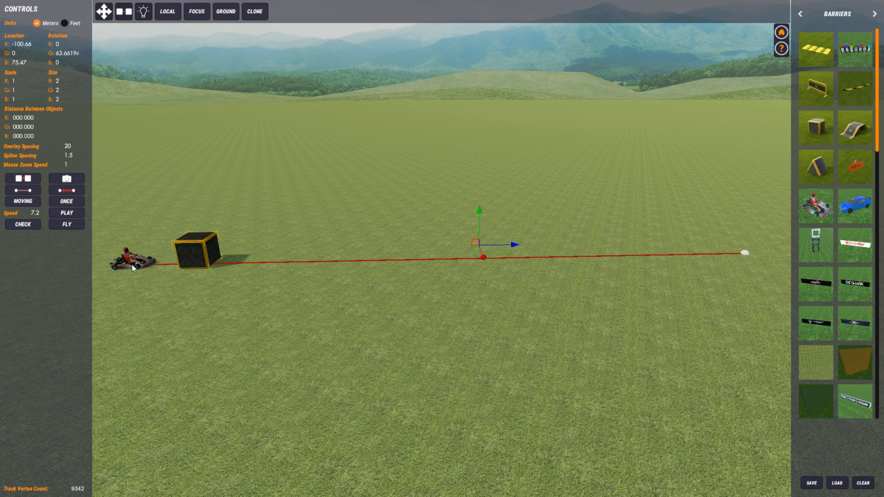
mouse_move(199, 259)
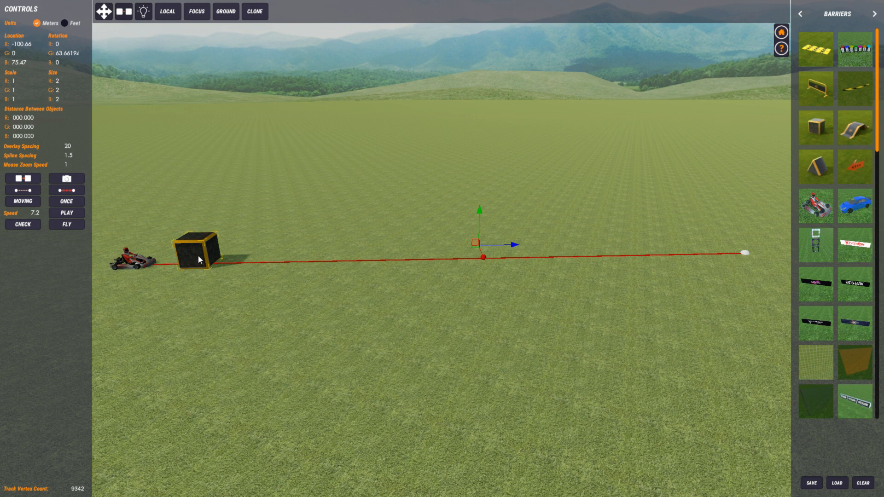
mouse_move(800, 250)
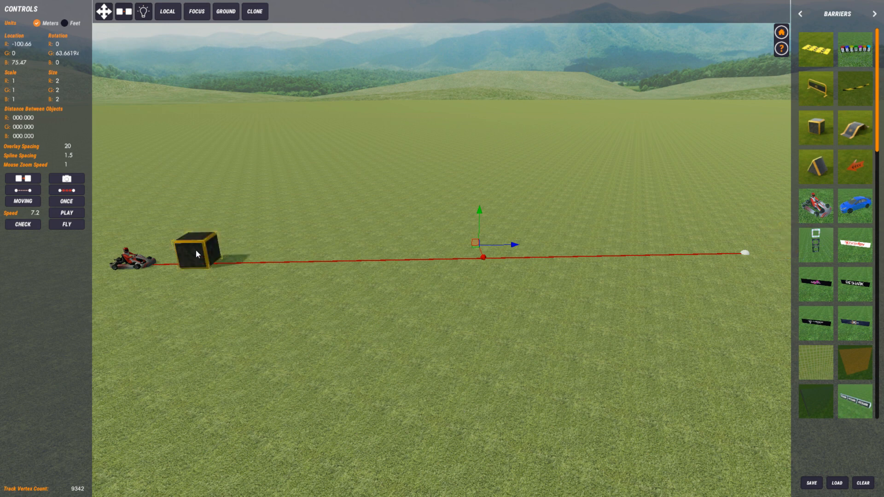
mouse_move(197, 254)
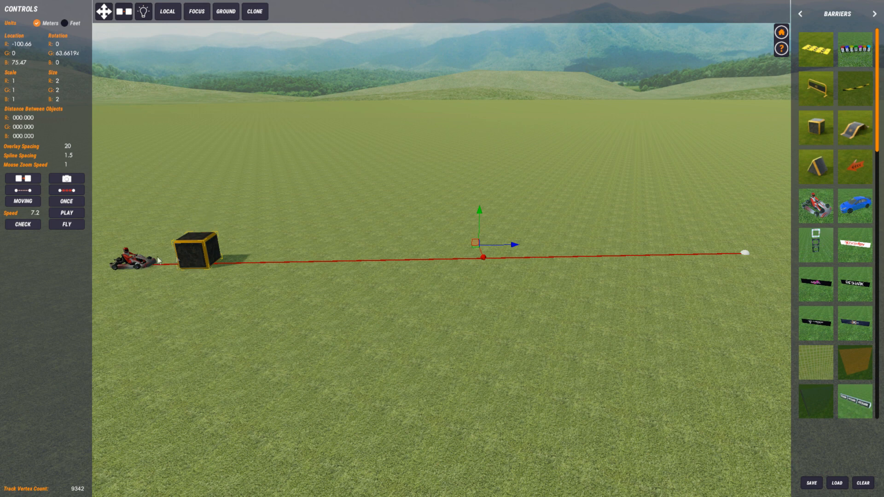
mouse_move(164, 247)
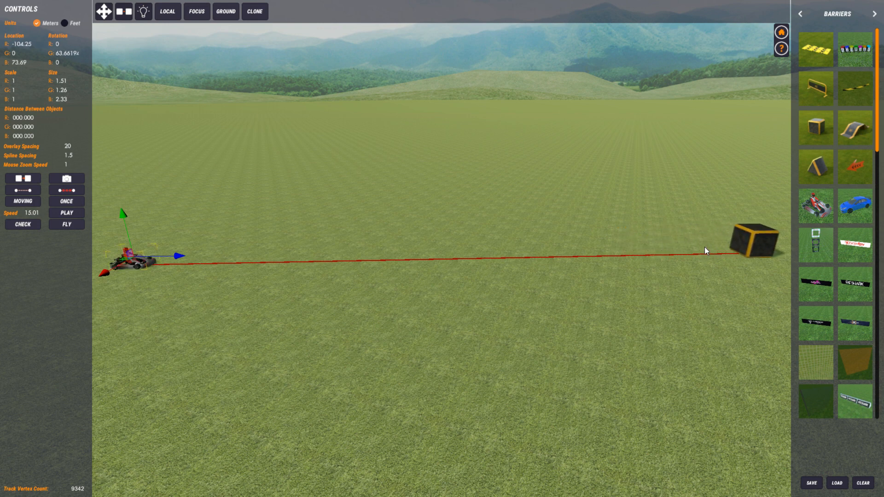
Step: Select the kart at the spline start and set it to run once at speed 15.01
left_click_drag(754, 237, 194, 251)
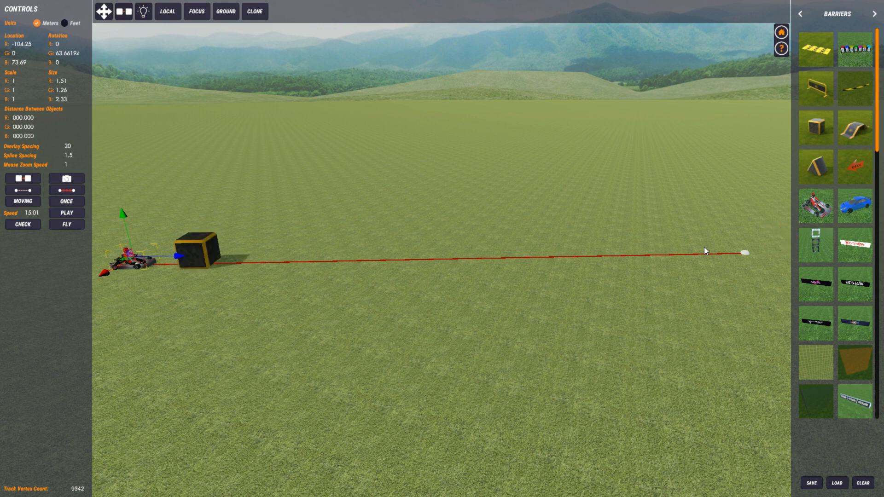
mouse_move(685, 255)
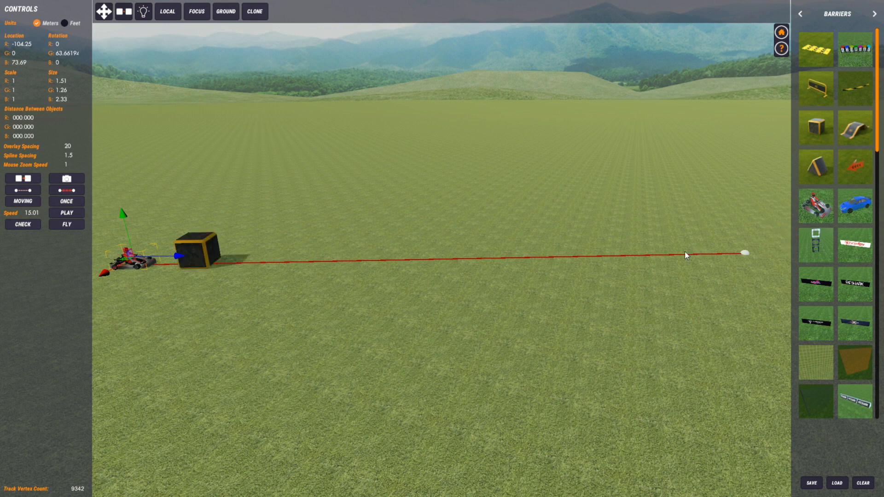
mouse_move(686, 255)
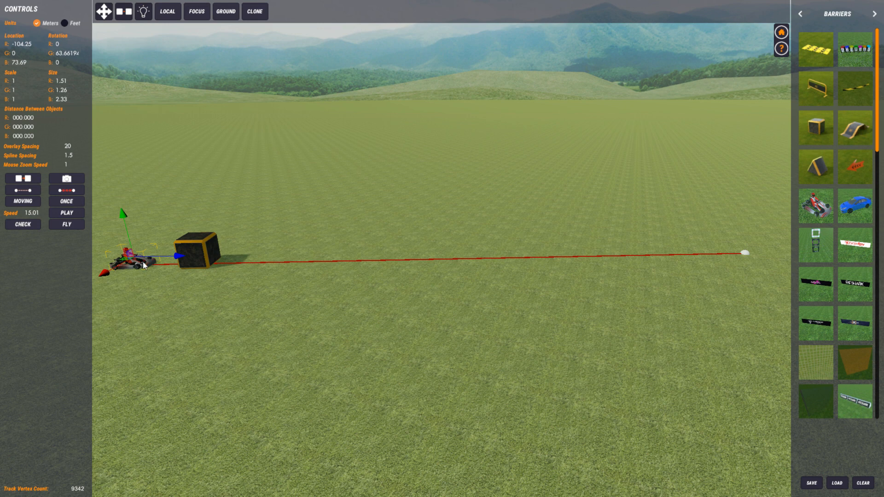
mouse_move(171, 286)
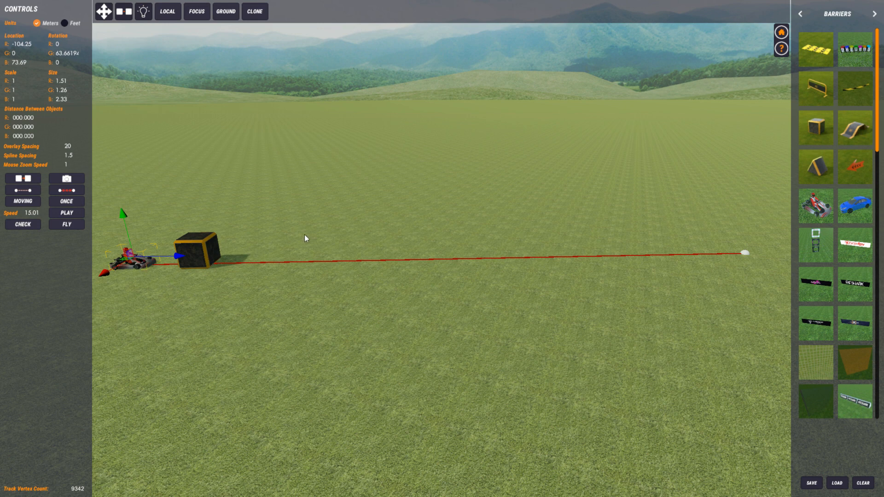
mouse_move(317, 211)
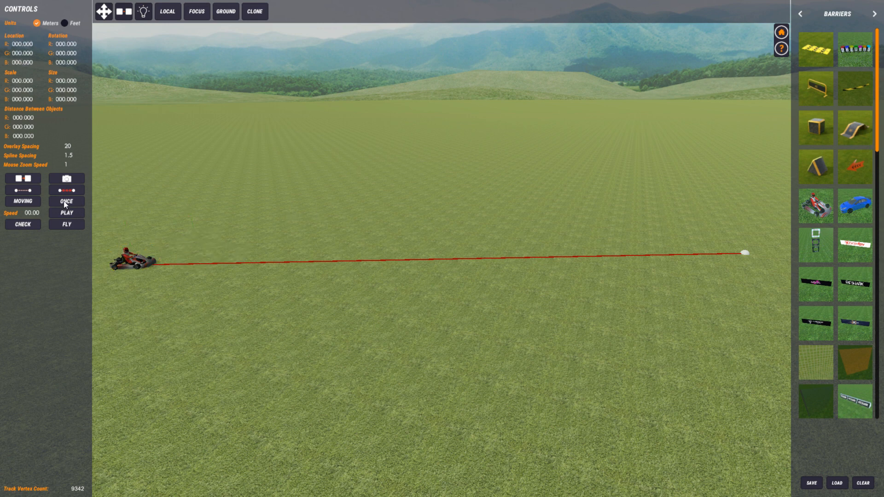
Step: Toggle the kart's playback mode to REVERSE at speed 40
left_click(67, 202)
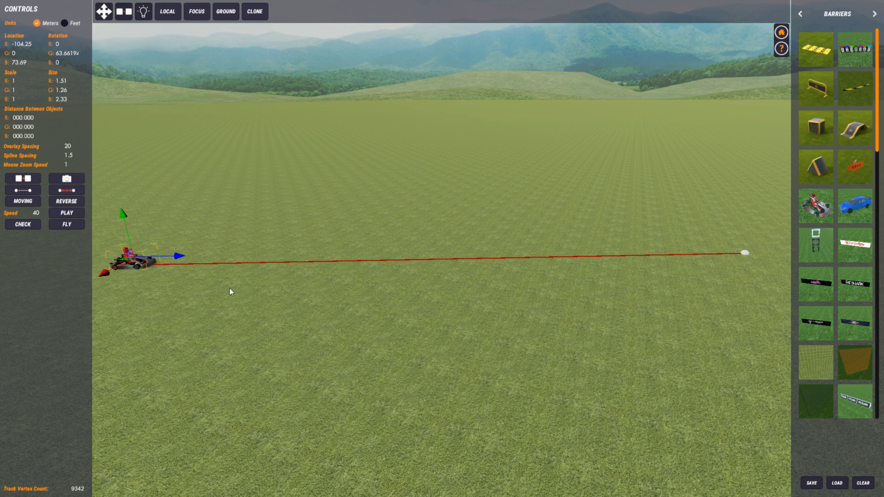
Step: Cycle the mode to ONCE and play the kart's single pass along the straight spline at speed 40
left_click(66, 202)
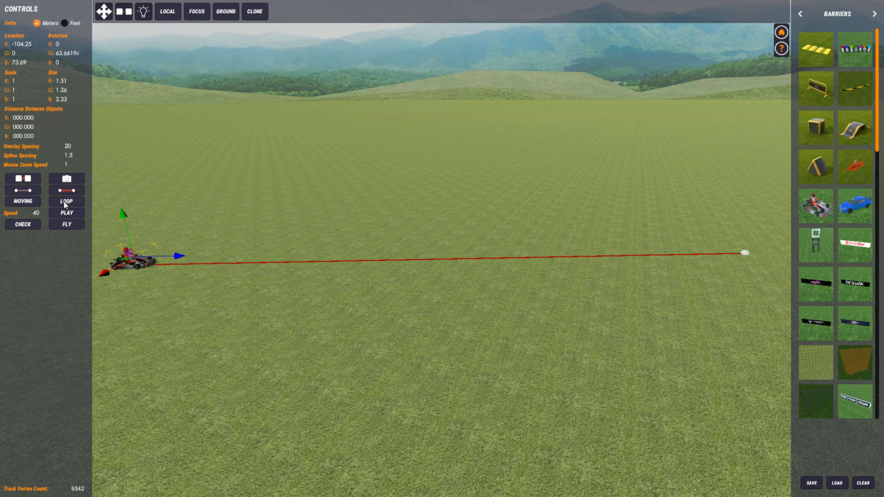
left_click(67, 201)
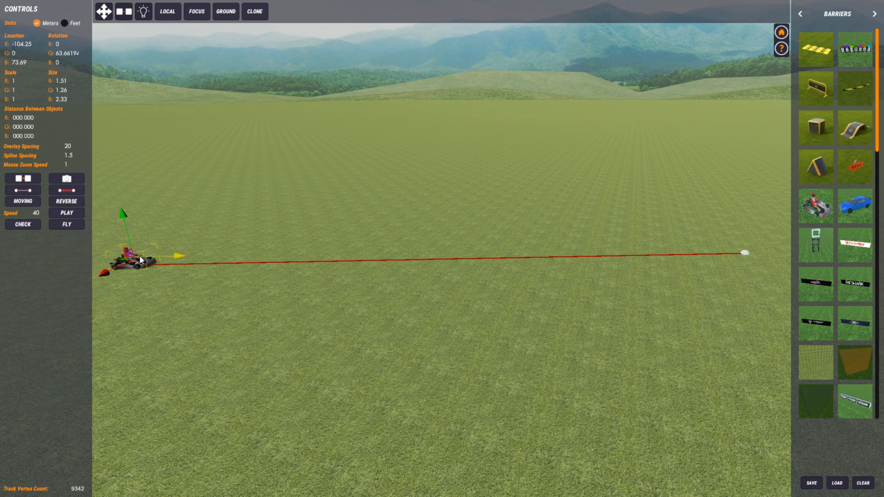
left_click(66, 202)
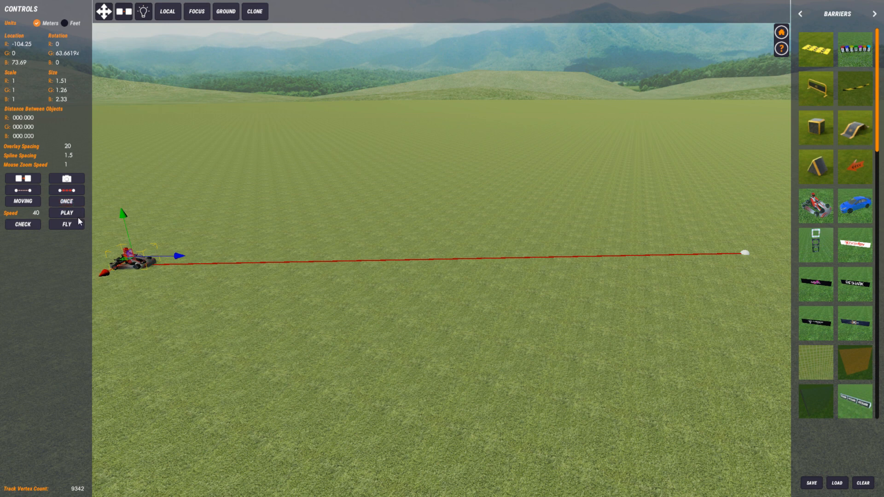
left_click(65, 213)
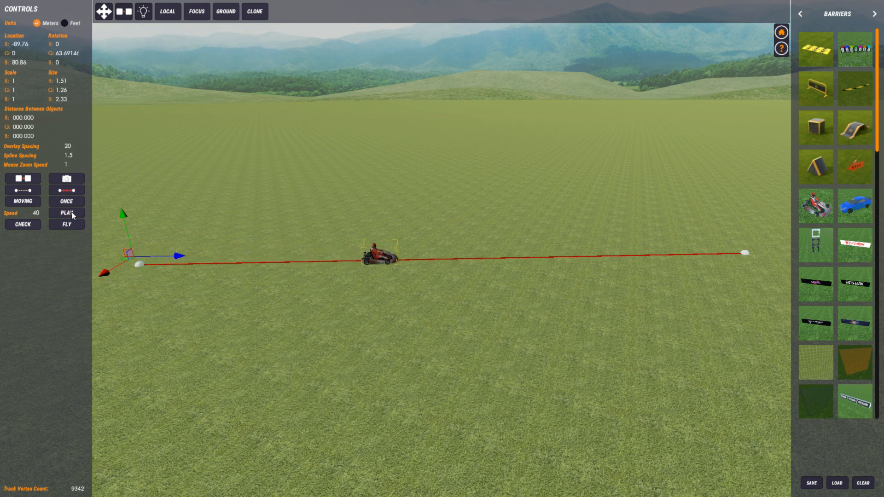
left_click(66, 213)
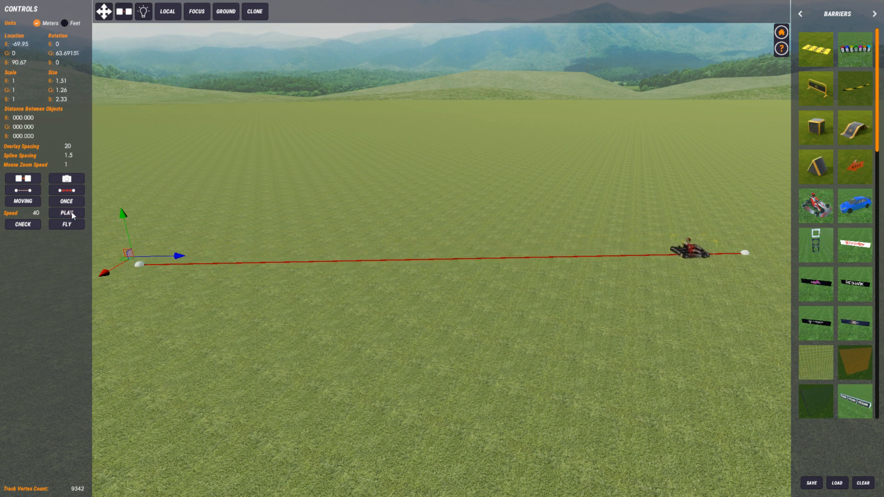
Step: Switch to LOOP mode and preview the kart looping along the spline
left_click(66, 200)
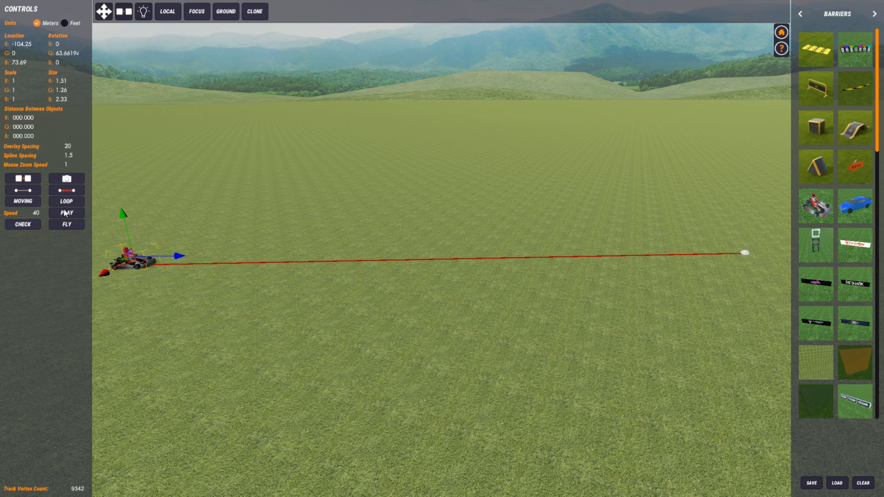
left_click(66, 213)
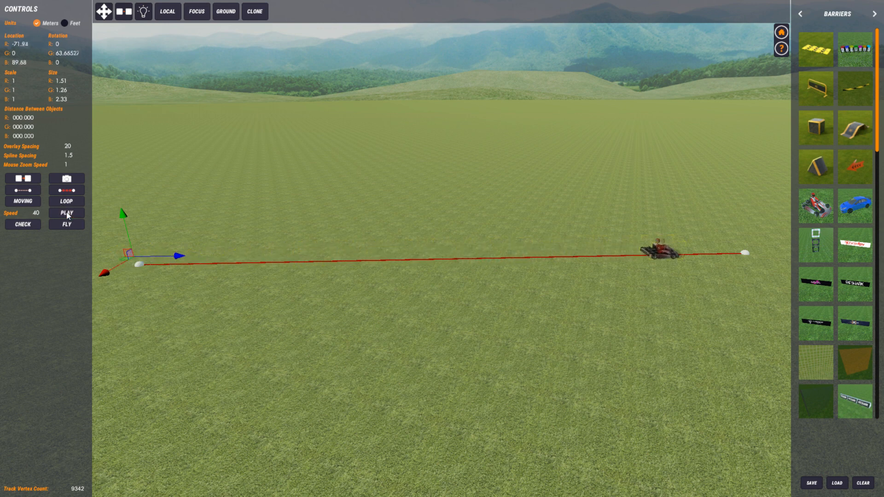
left_click(66, 212)
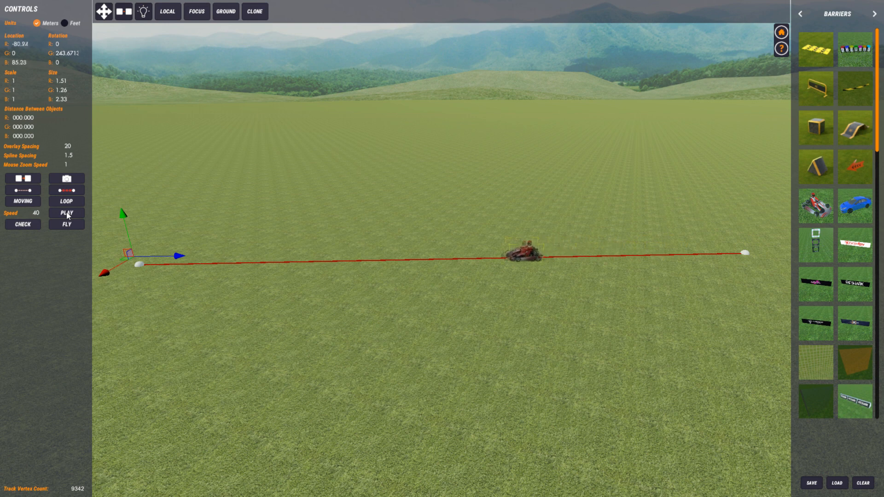
left_click(66, 212)
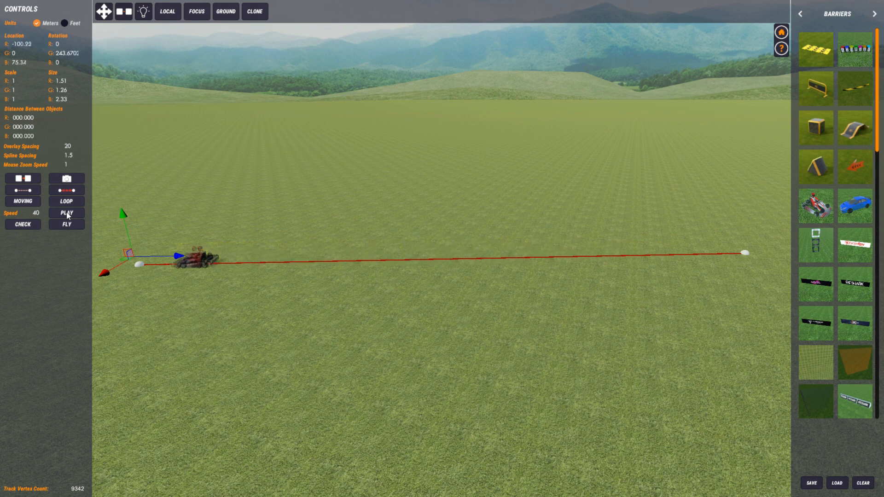
Step: Switch to REVERSE mode and preview the kart running the spline back and forth
left_click(66, 202)
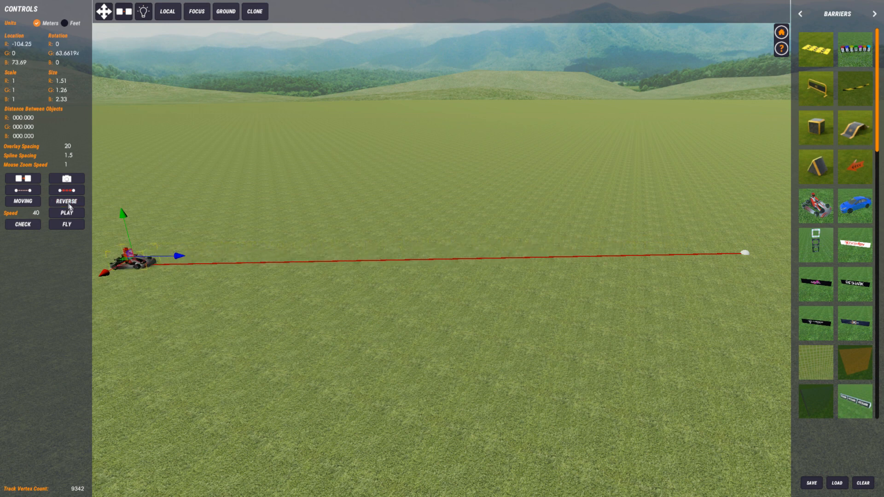
left_click(66, 214)
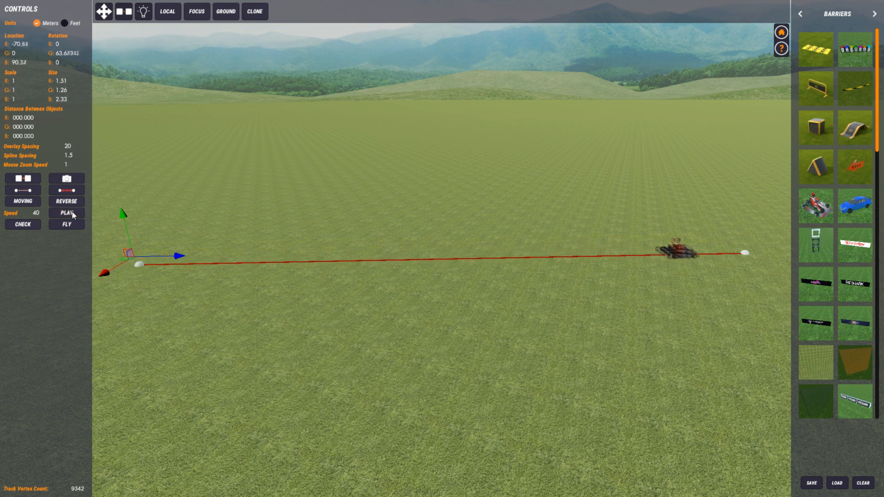
left_click(66, 213)
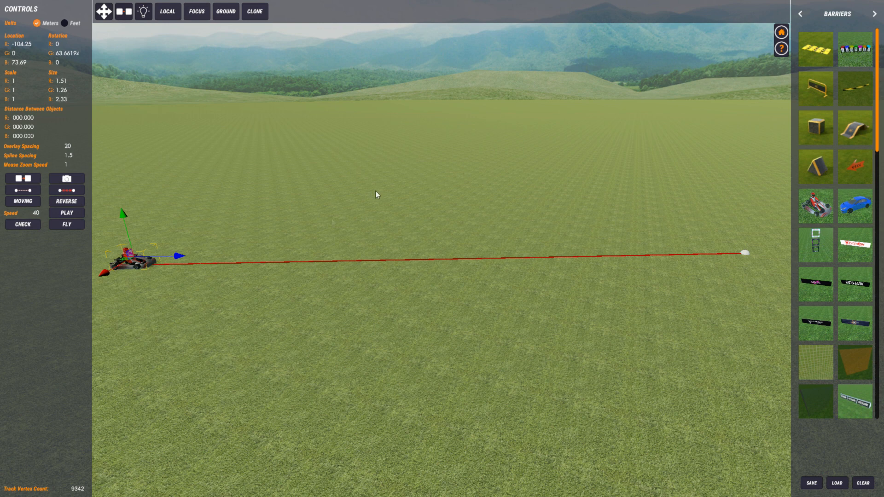
mouse_move(146, 260)
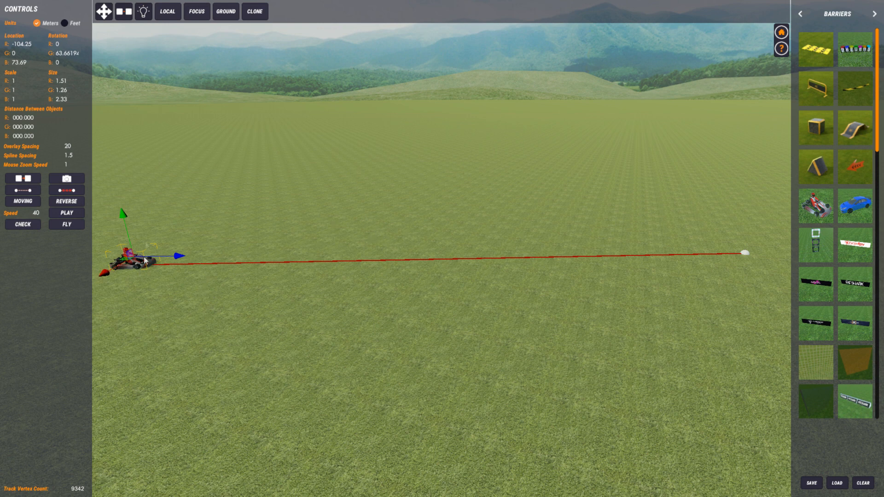
mouse_move(398, 280)
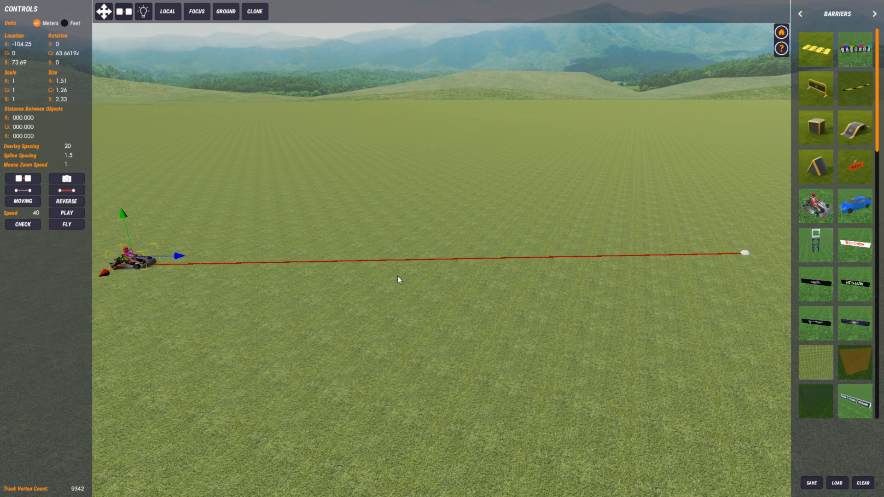
mouse_move(426, 335)
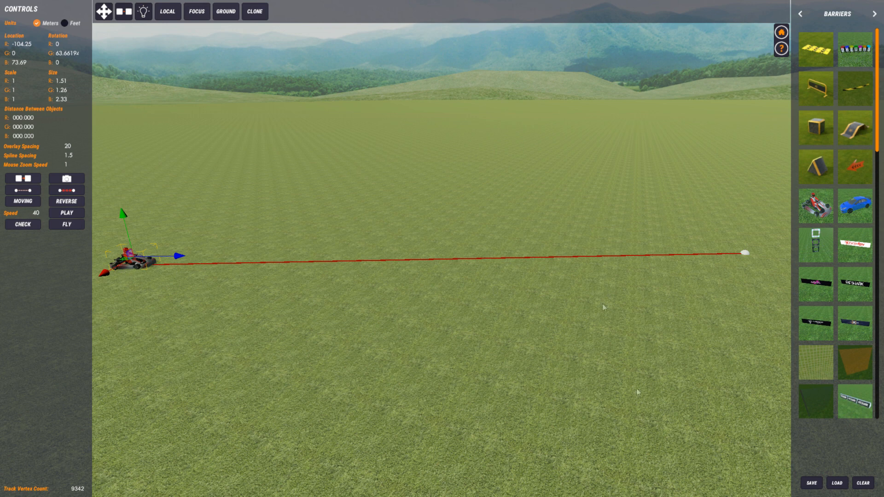
mouse_move(611, 258)
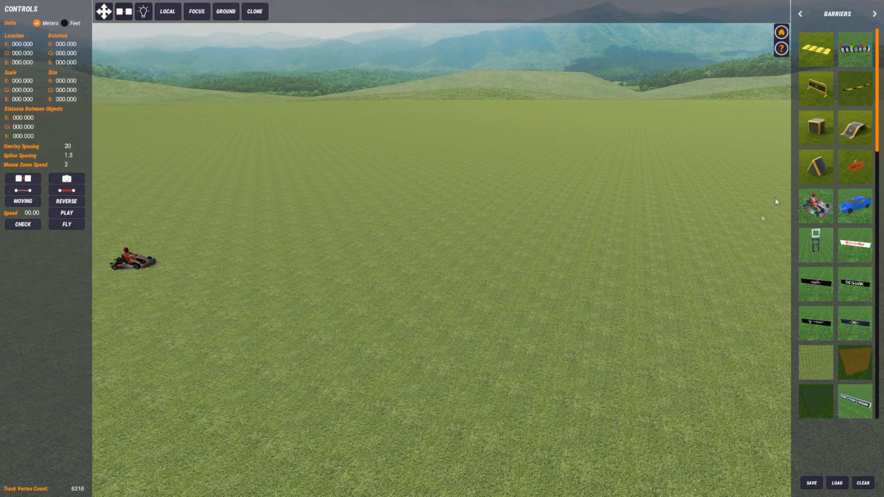
Step: With the straight spline deleted, select the remaining kart on the field
left_click(130, 261)
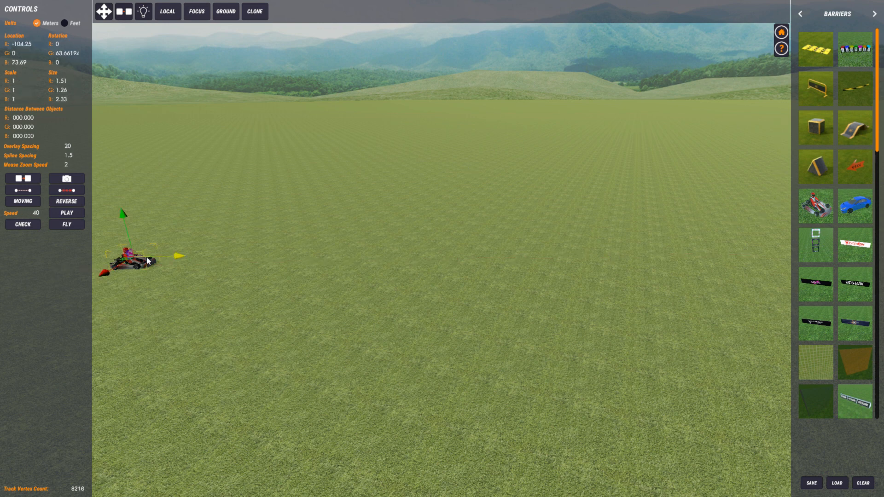
Step: Delete the kart, draw a closed red spline loop from the TOOLS category, and return to BARRIERS
left_click(862, 482)
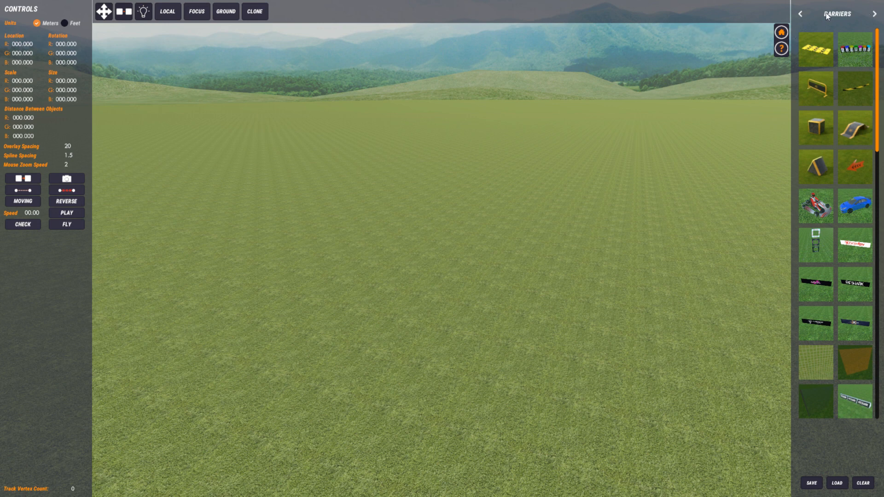
left_click(800, 14)
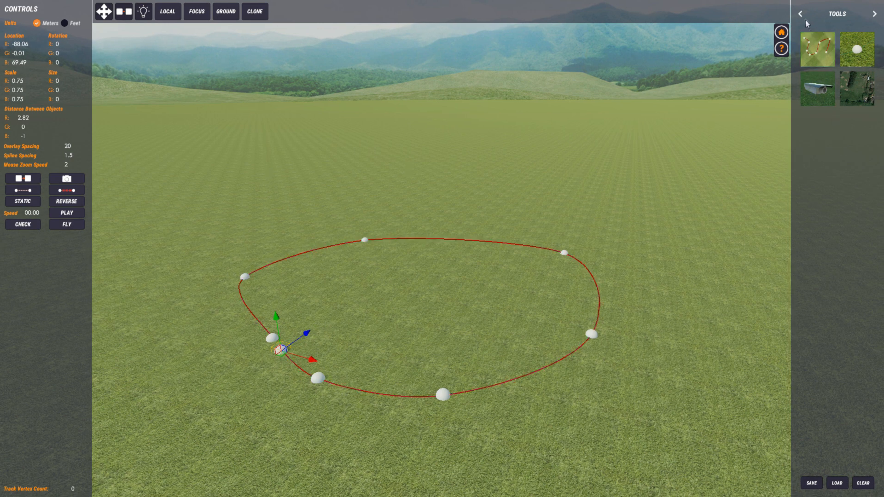
left_click(875, 14)
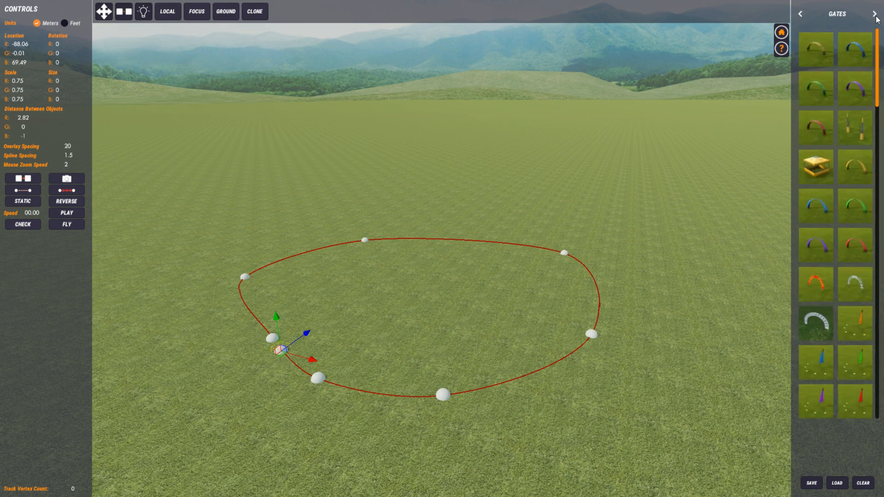
left_click(874, 14)
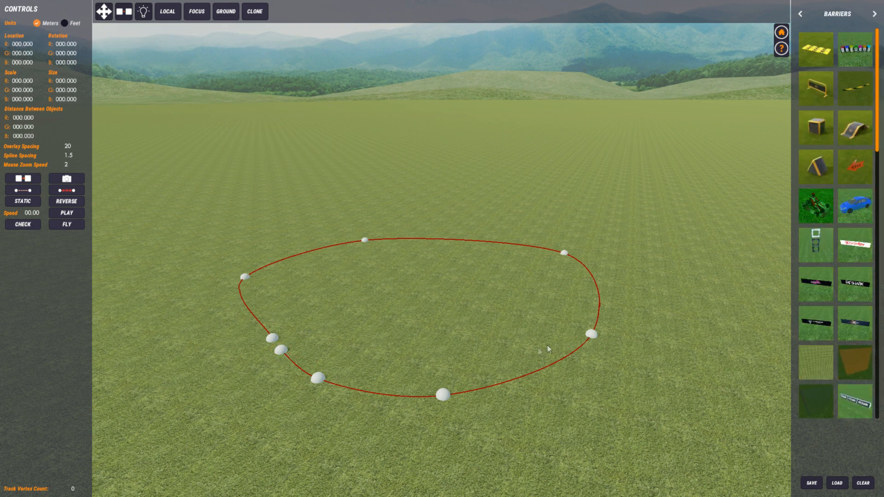
mouse_move(261, 329)
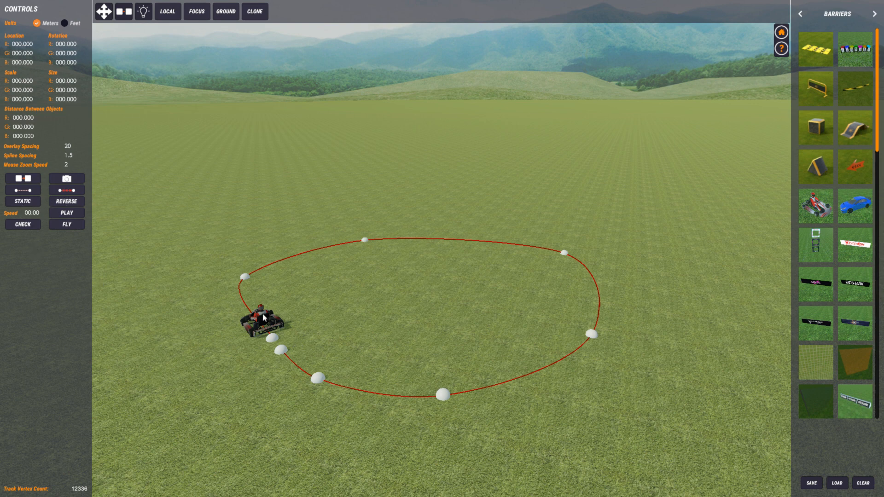
Step: Set the selected kart to MOVING in LOOP mode at speed 40 and start playback
left_click(263, 318)
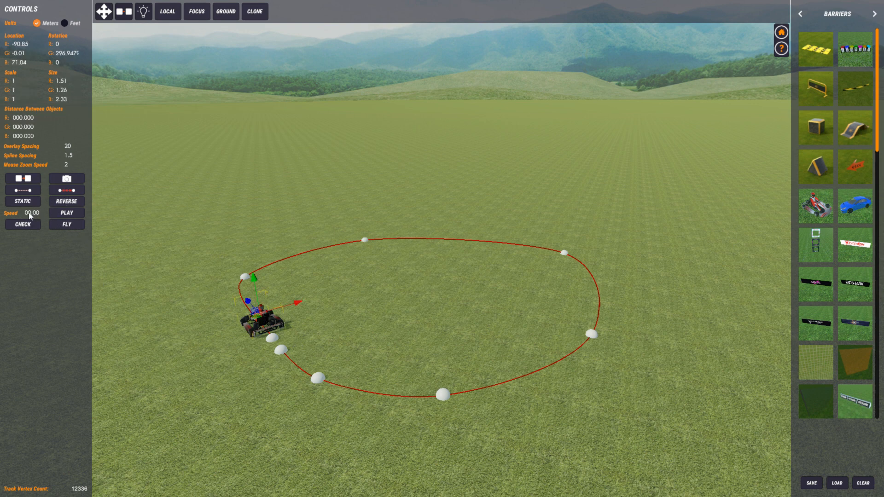
left_click(22, 201)
type("40")
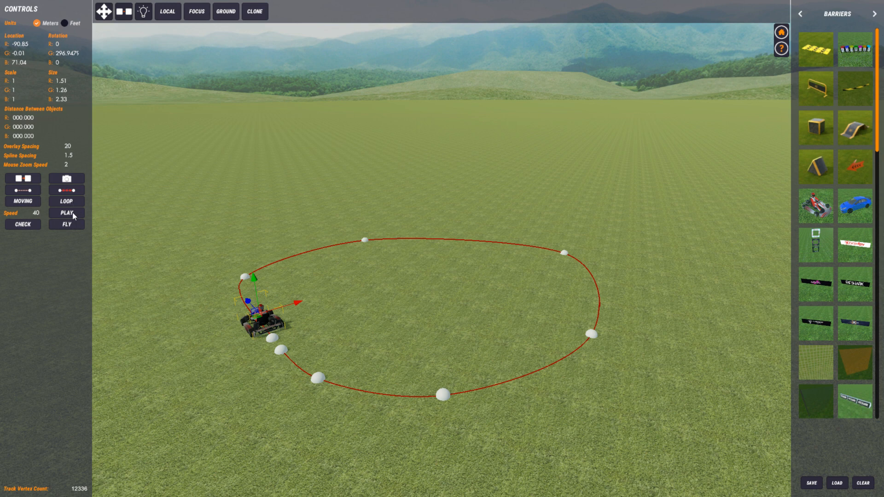
left_click(67, 213)
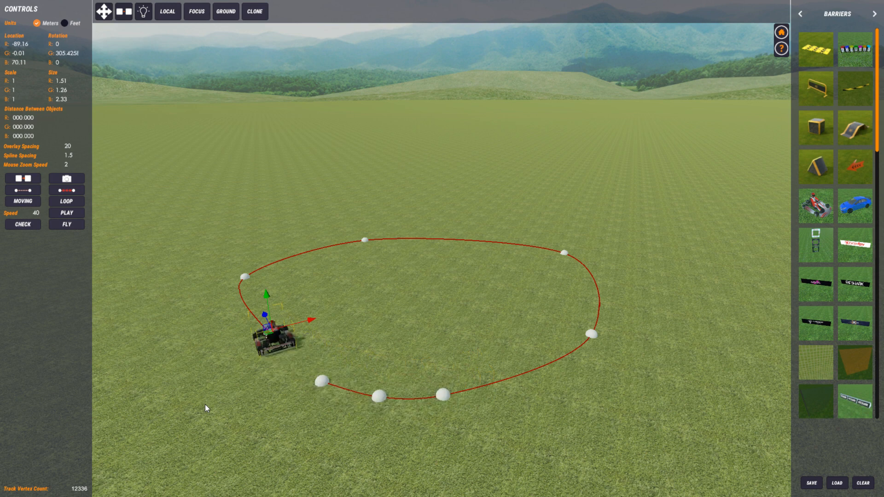
mouse_move(316, 380)
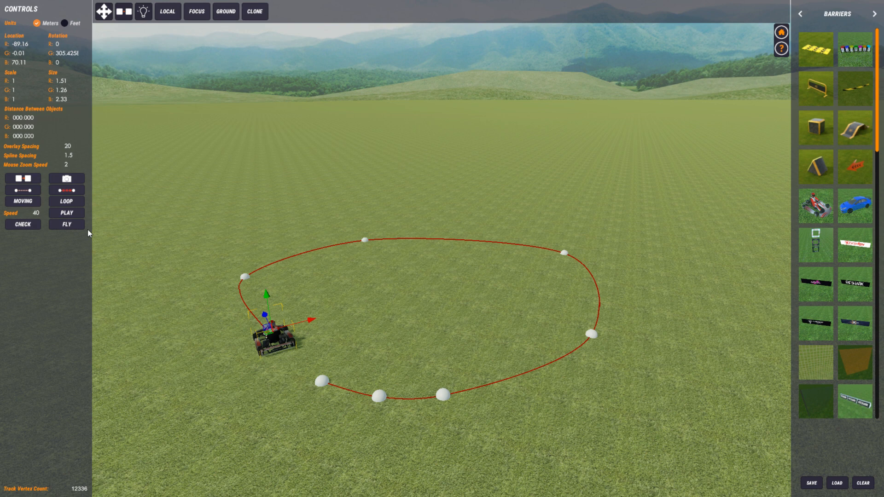
Step: Switch the kart's path mode to REVERSE and run it around the loop at speed 40
left_click(66, 202)
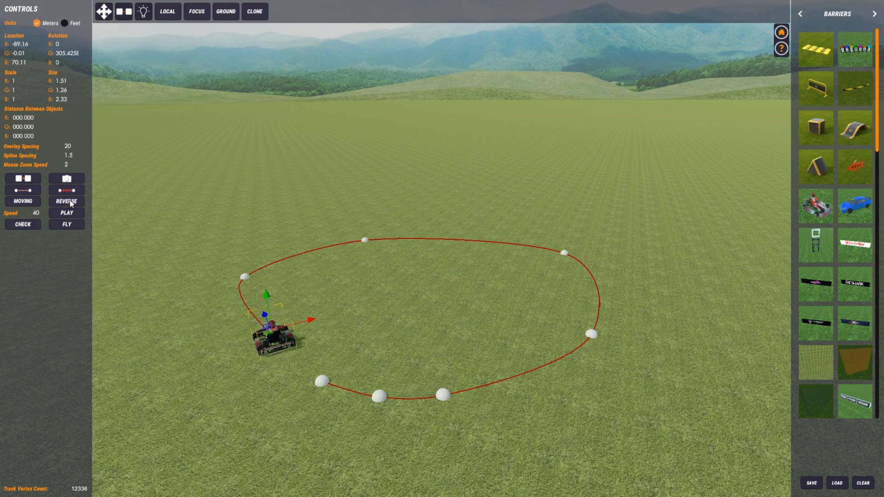
left_click(66, 213)
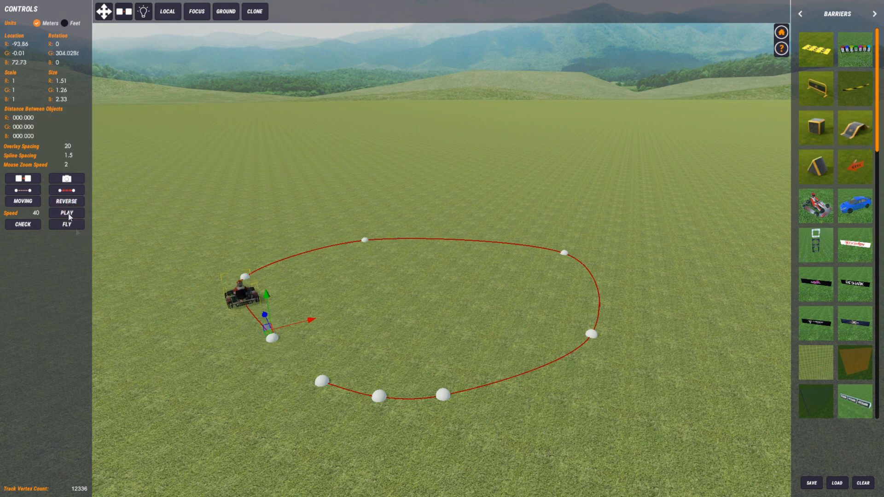
left_click(66, 213)
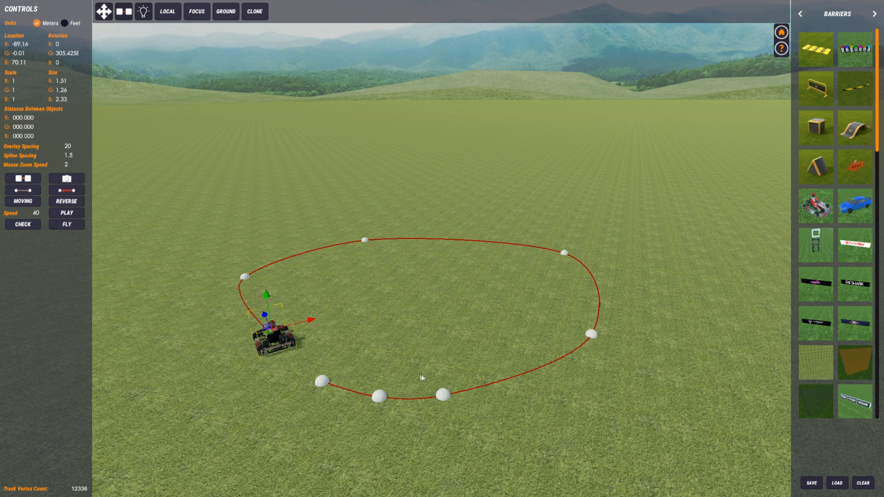
mouse_move(366, 387)
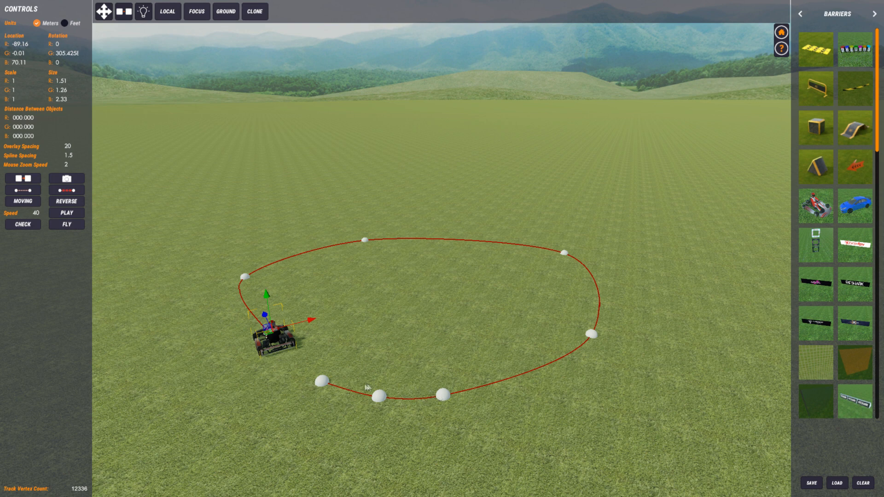
mouse_move(341, 376)
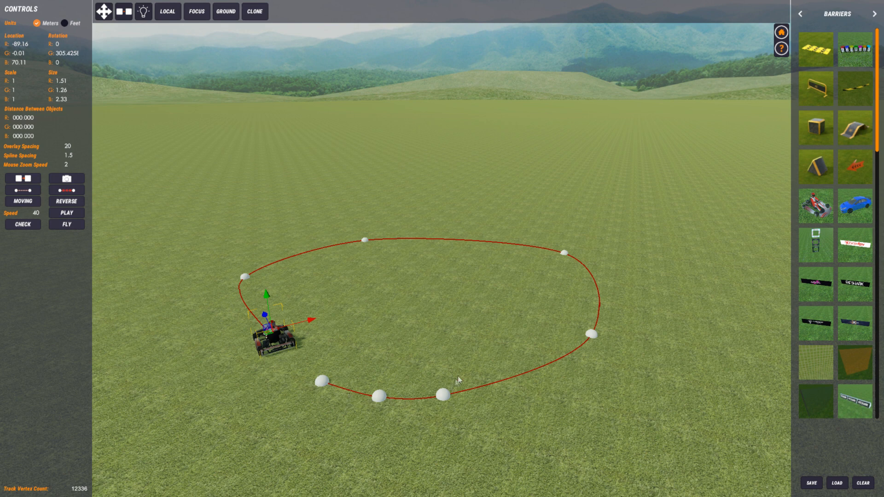
mouse_move(360, 393)
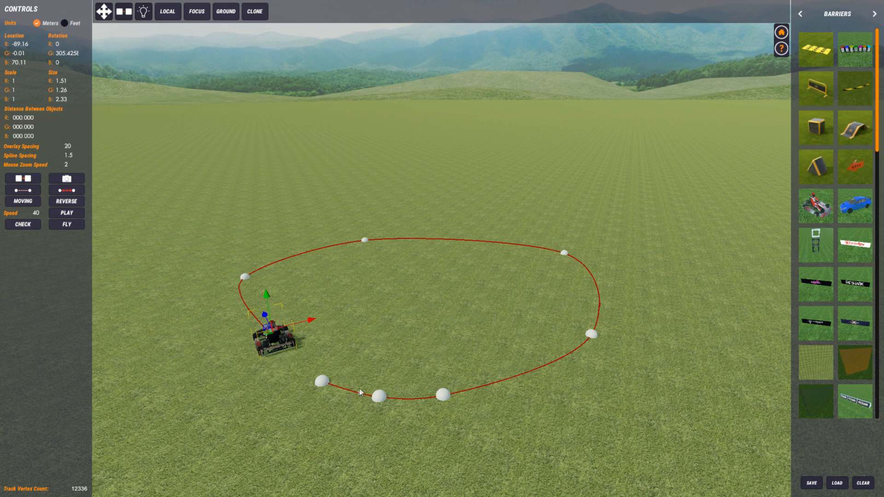
mouse_move(403, 395)
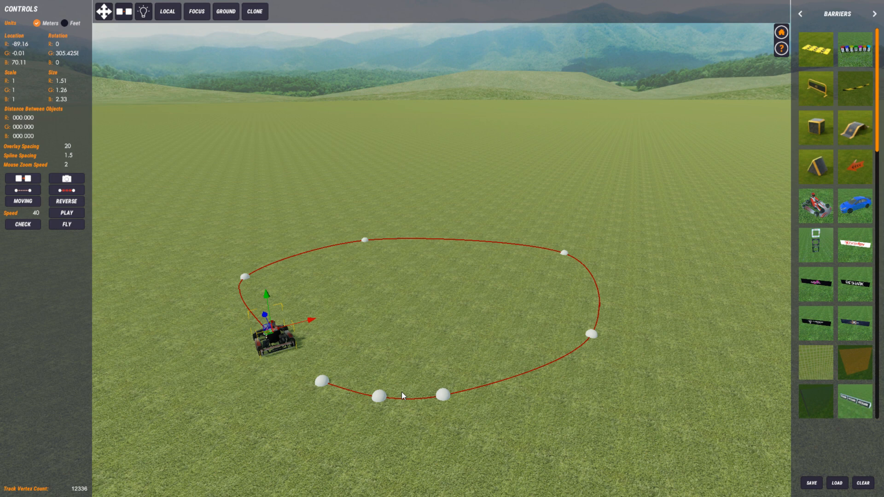
mouse_move(454, 396)
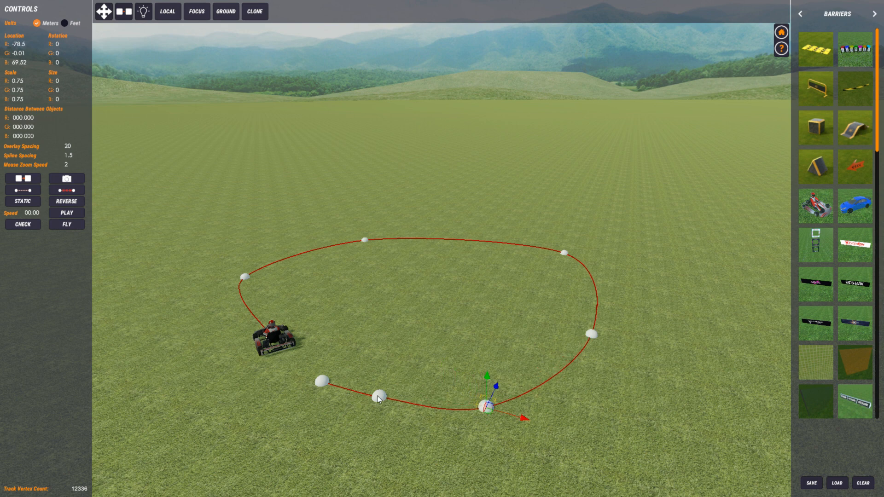
Step: Remove the go-kart and red spline loop, leaving the field empty
left_click_drag(485, 406, 398, 406)
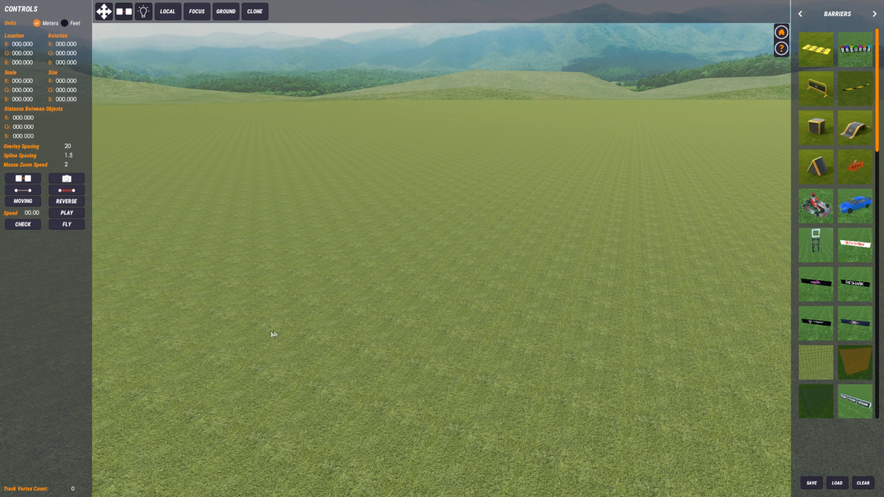
mouse_move(801, 15)
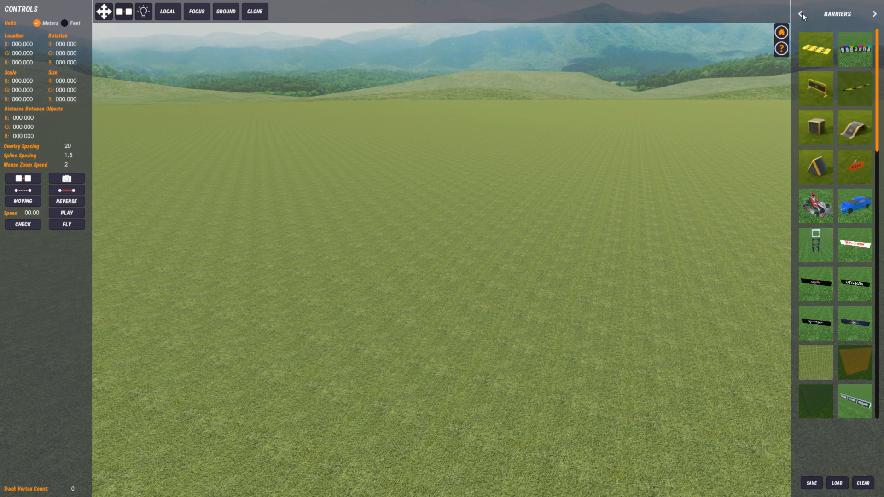
Step: Lay out a larger closed red spline loop on the field with the go-kart on it
left_click(799, 13)
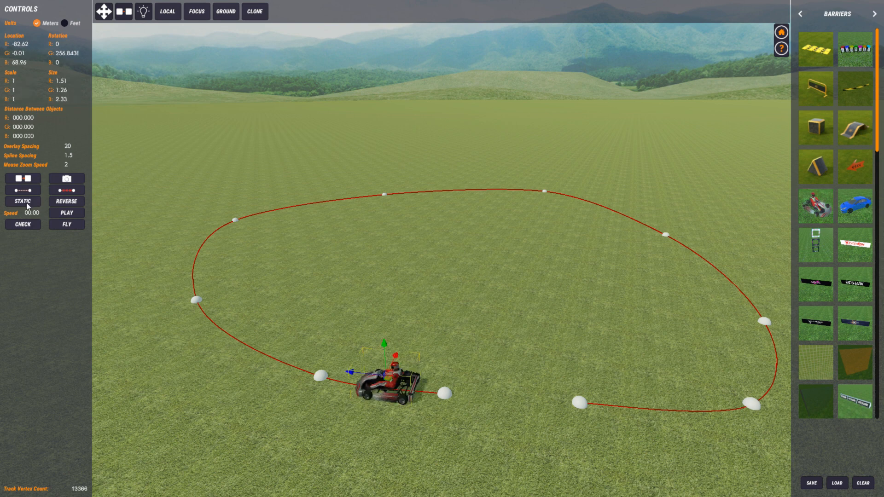
Step: Set the kart MOVING at speed 40, start its run, then change the mode to REVERSE
left_click(22, 201)
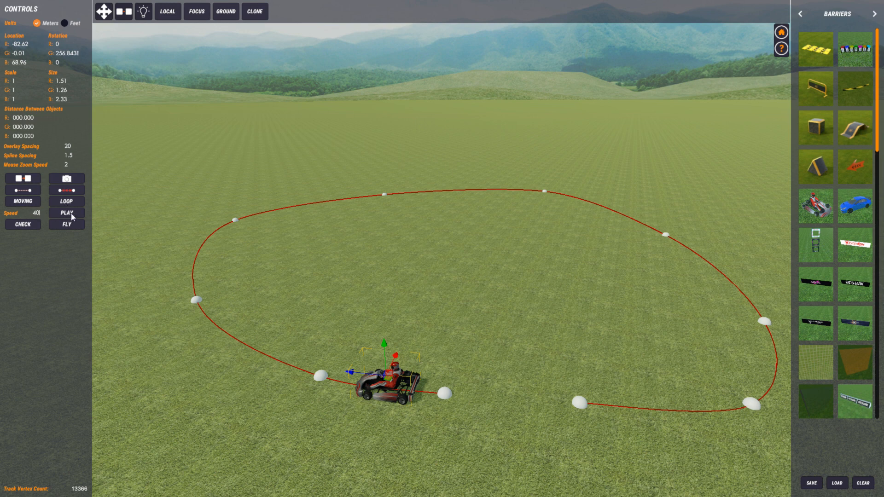
left_click(66, 213)
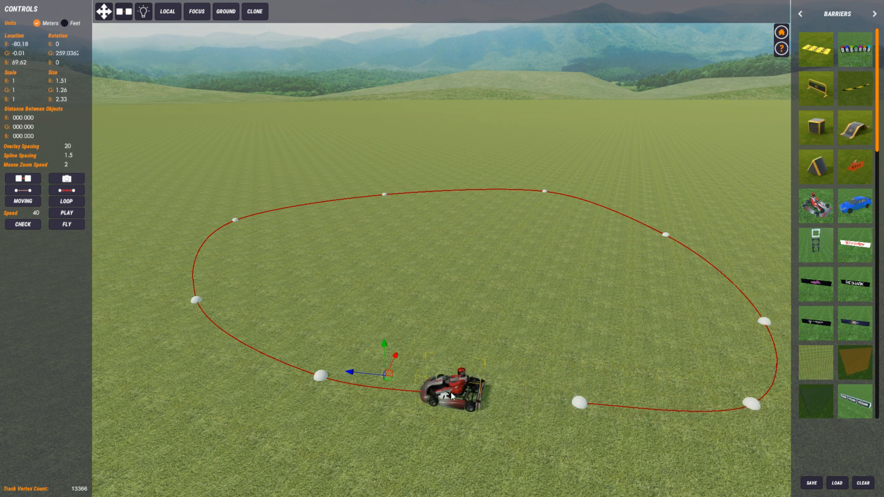
left_click(66, 202)
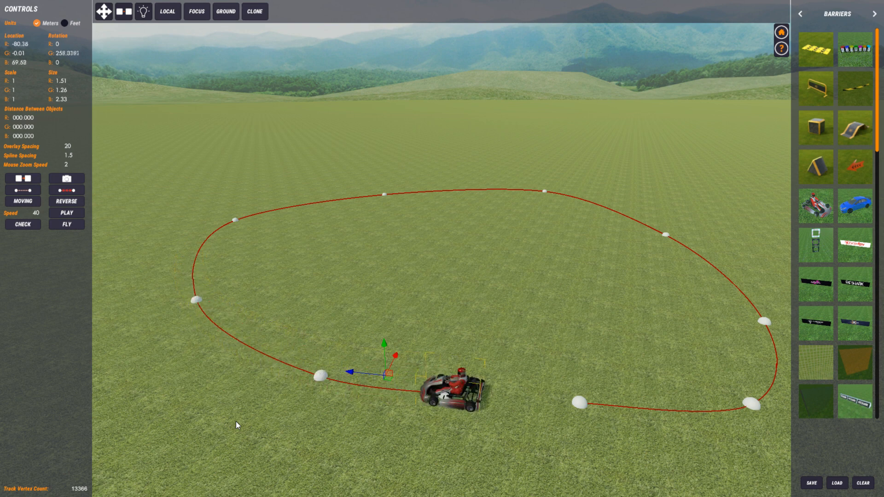
Step: Change the kart's mode to ONCE at speed 40 and start the single run
left_click(66, 201)
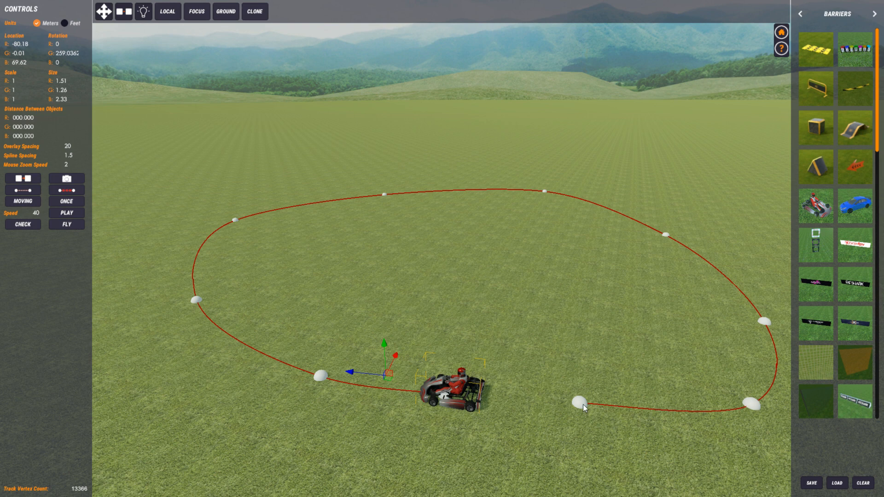
left_click(66, 212)
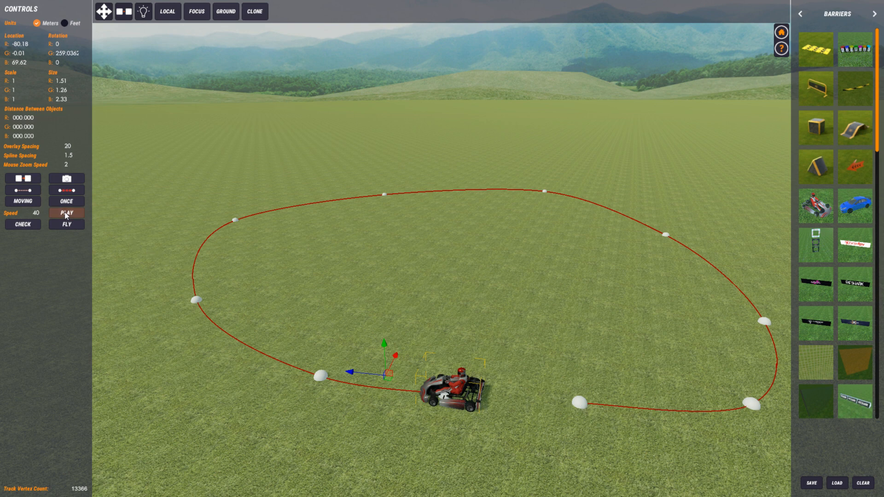
left_click(66, 213)
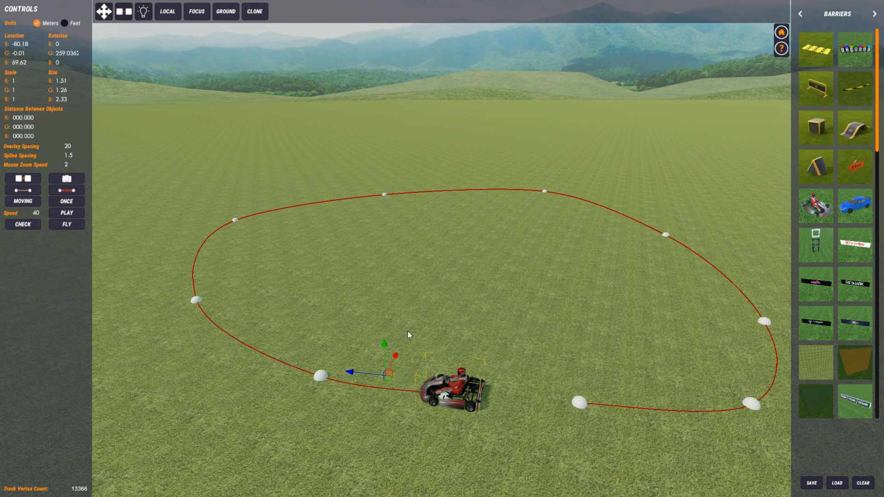
mouse_move(427, 370)
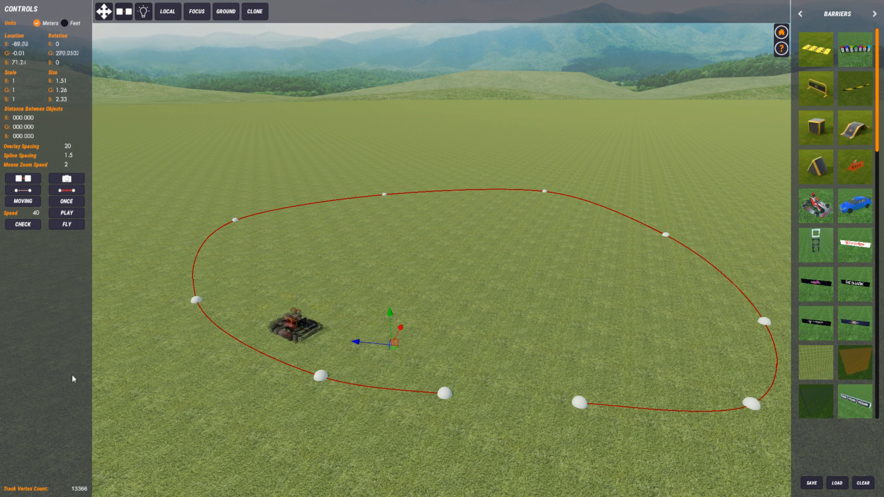
left_click_drag(294, 327, 237, 225)
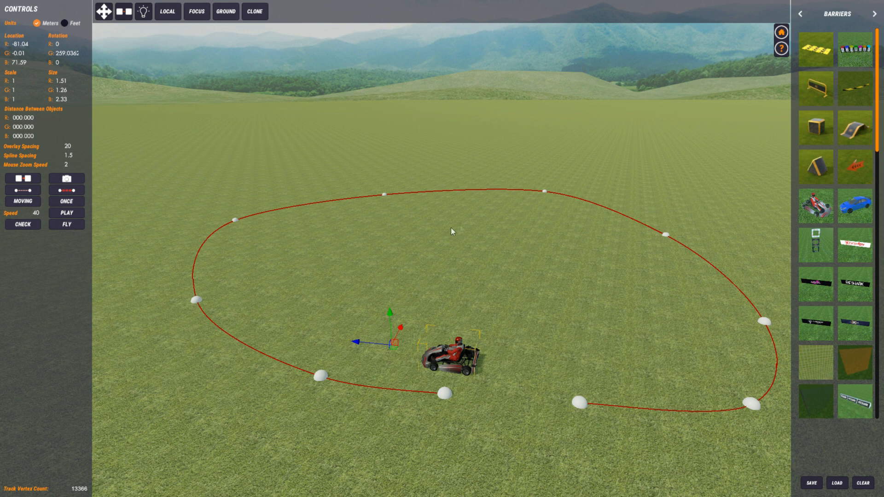
mouse_move(292, 387)
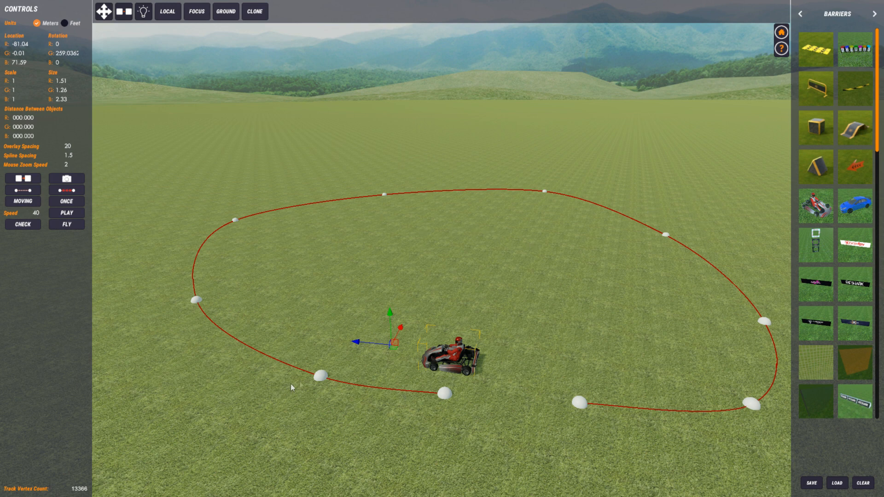
mouse_move(376, 302)
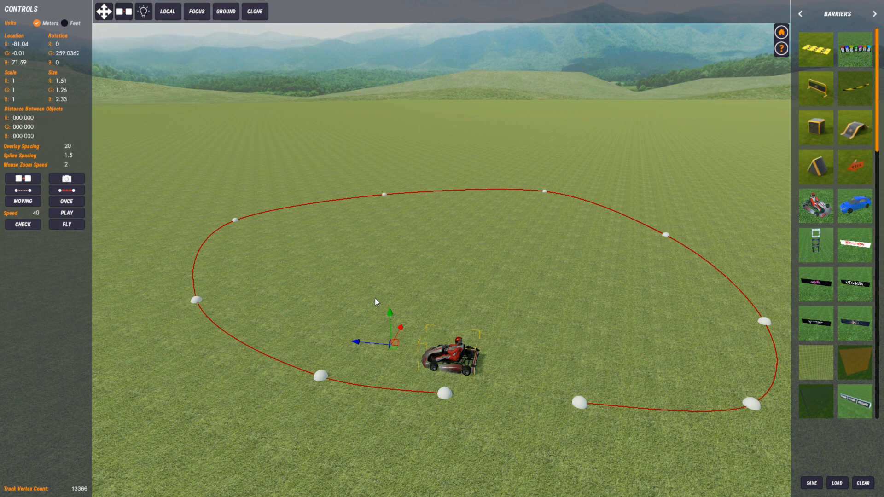
mouse_move(433, 327)
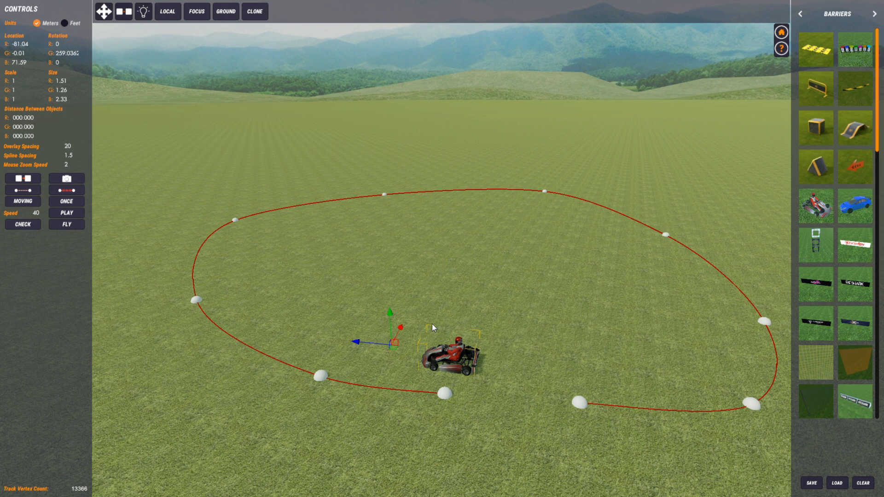
mouse_move(365, 388)
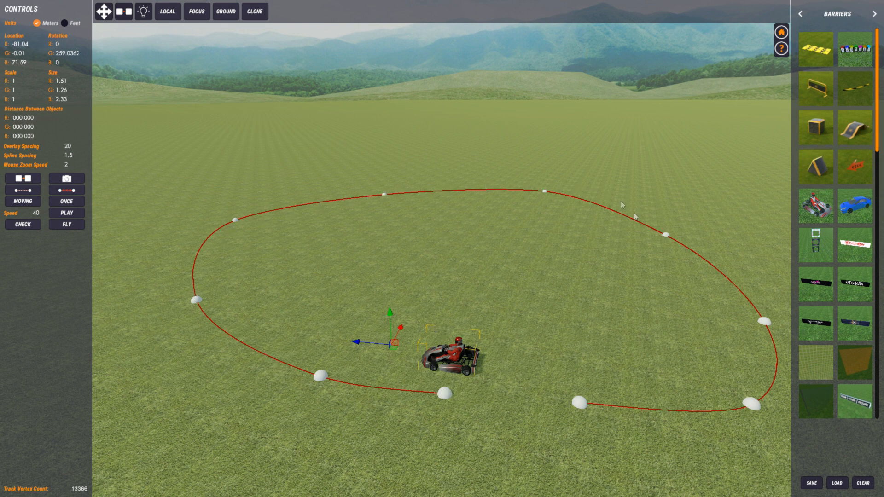
mouse_move(726, 272)
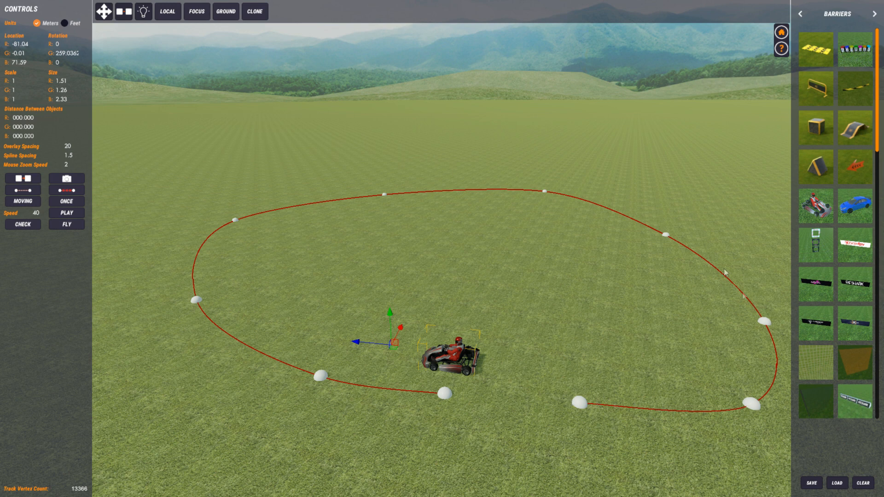
mouse_move(593, 207)
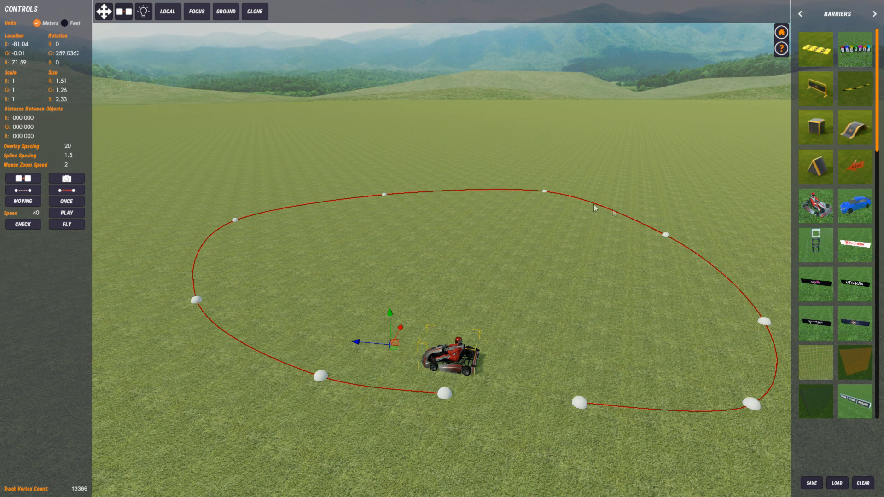
mouse_move(693, 222)
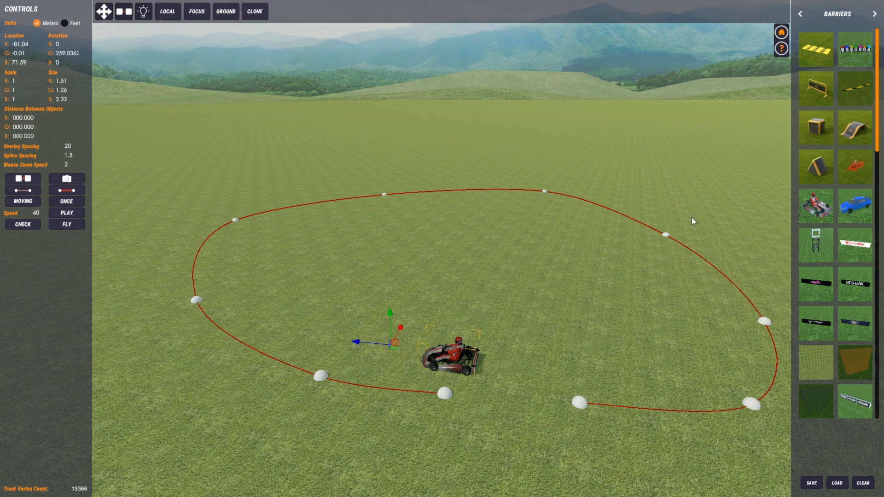
mouse_move(591, 400)
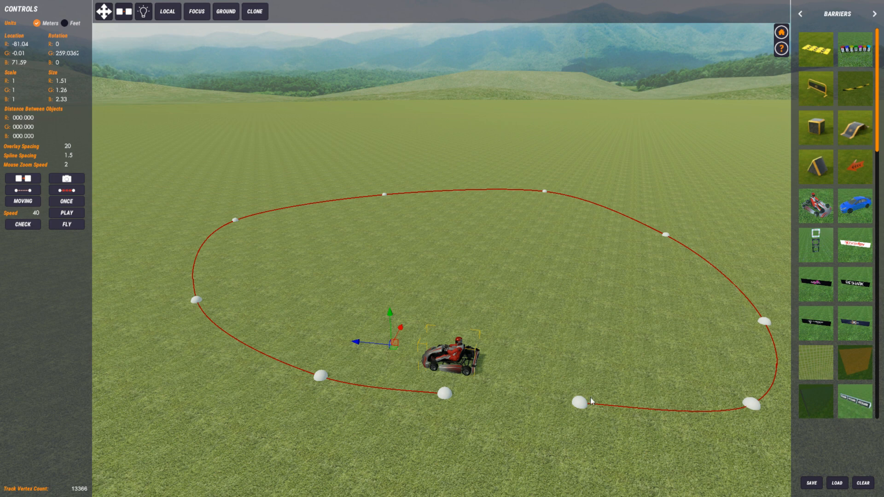
mouse_move(760, 250)
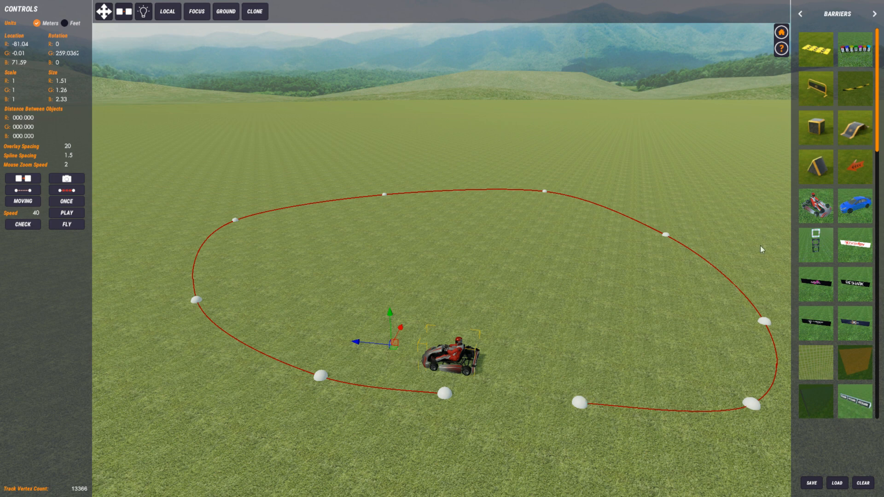
mouse_move(412, 365)
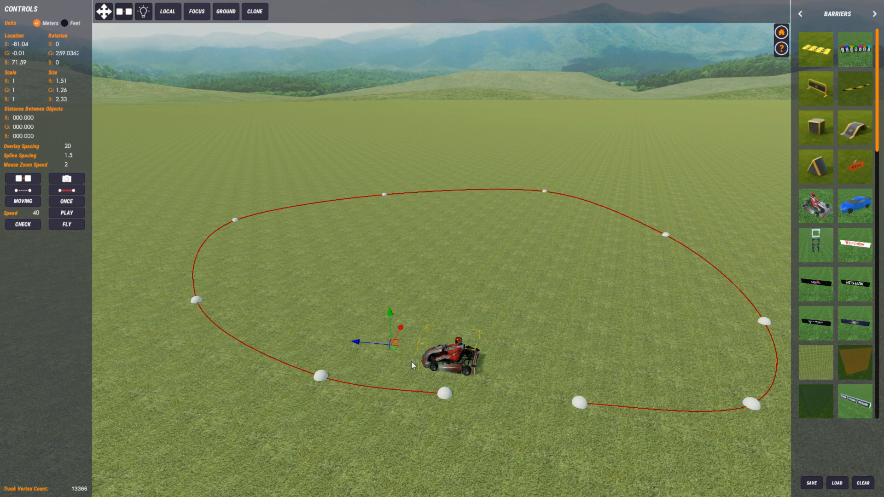
mouse_move(205, 258)
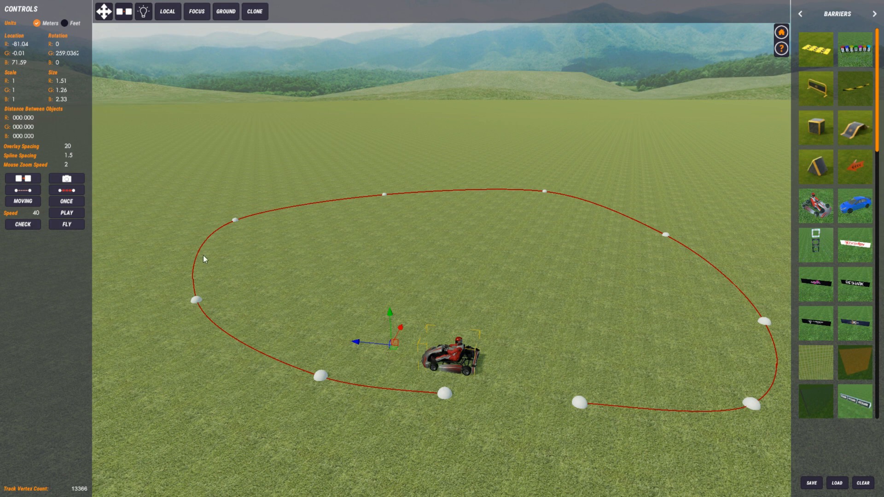
mouse_move(770, 341)
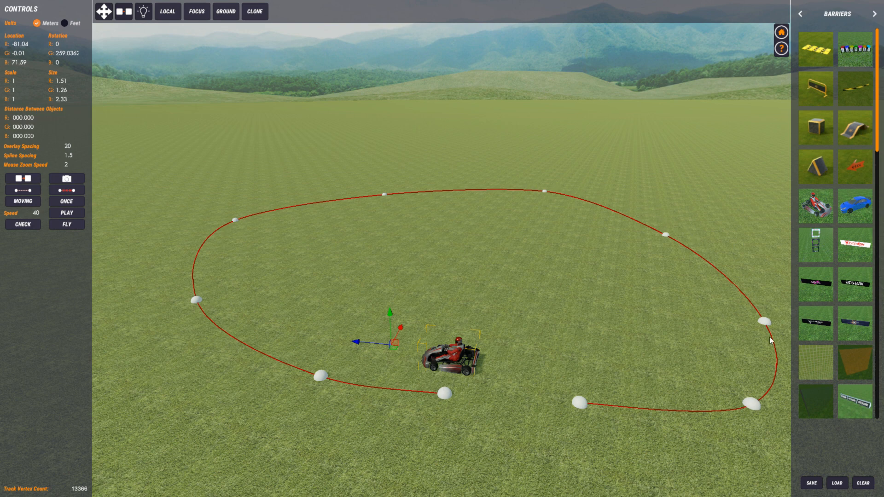